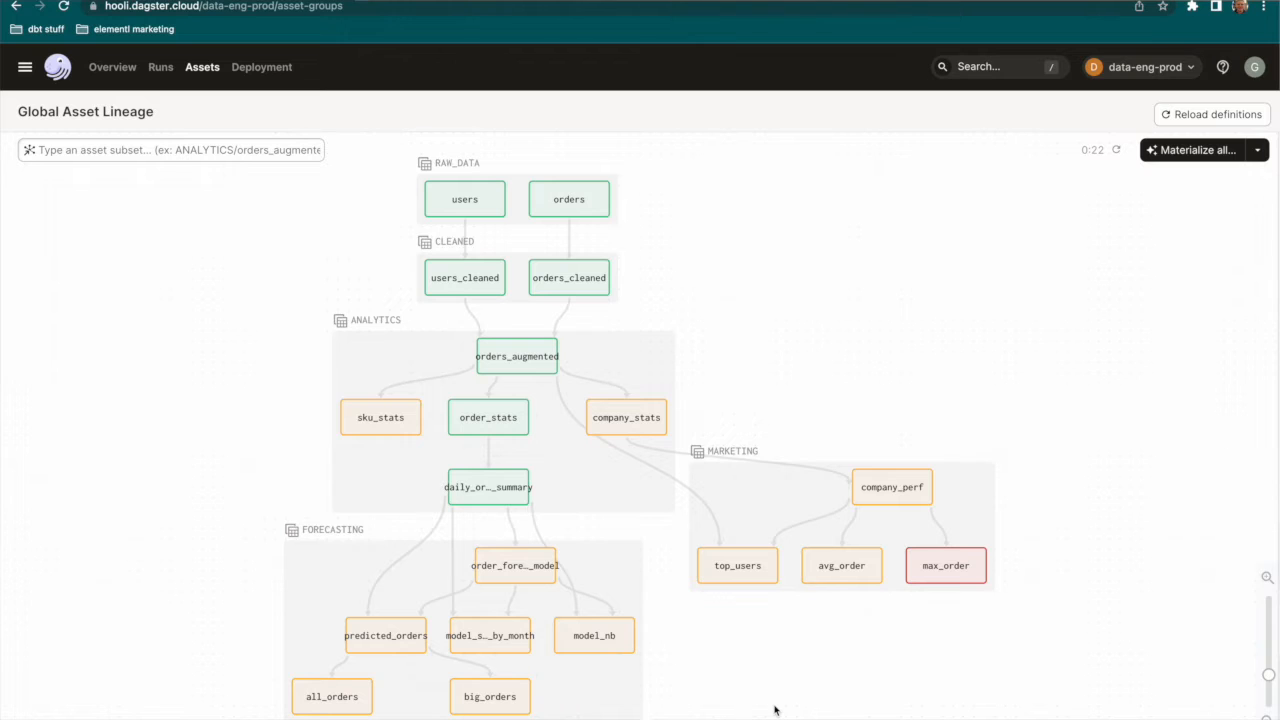
{"action": "mouse_move", "coordinate": [336, 228]}
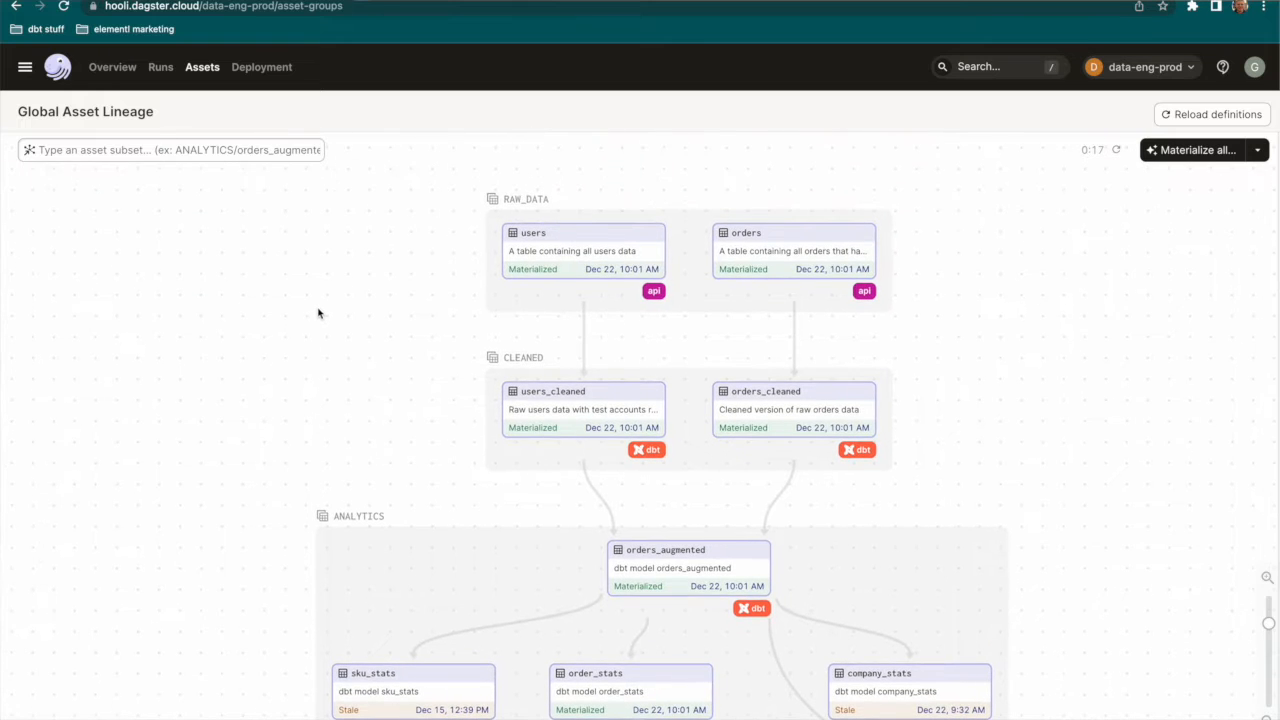
{"action": "mouse_move", "coordinate": [148, 472]}
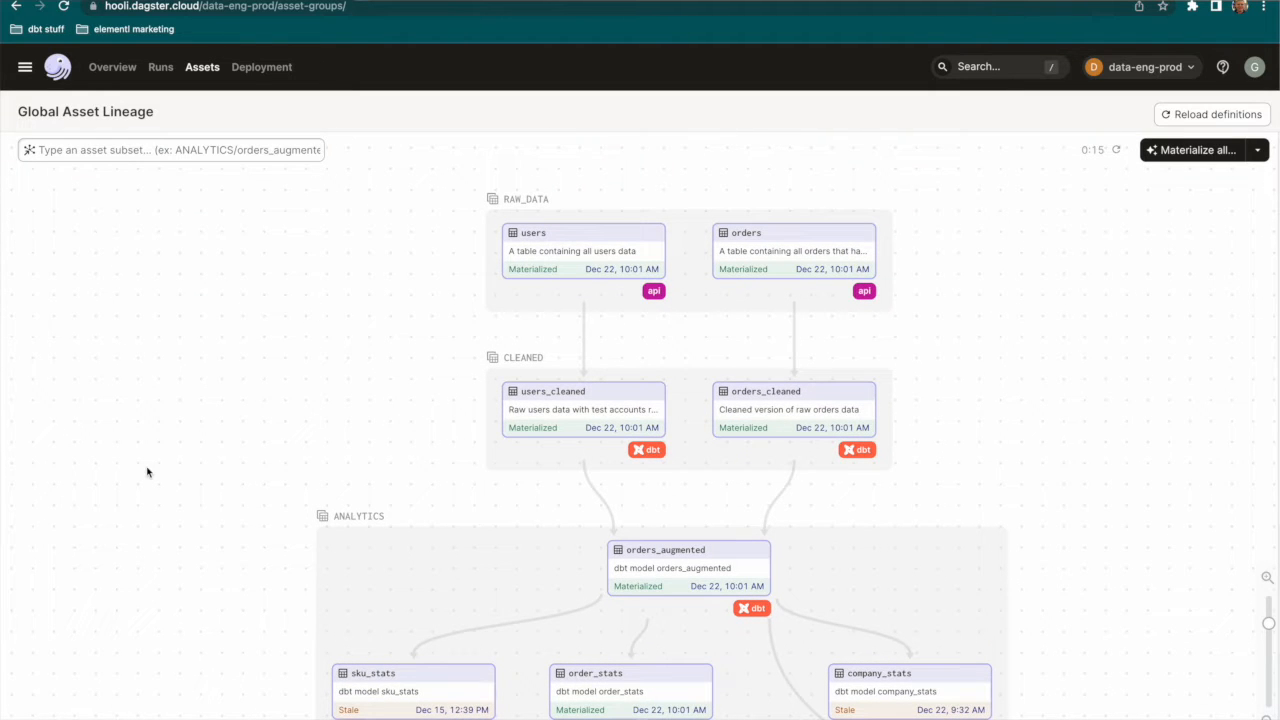
Review the daily_order_summary asset's details and its metadata plots.
{"action": "scroll", "scroll_direction": "down", "scroll_amount": 3}
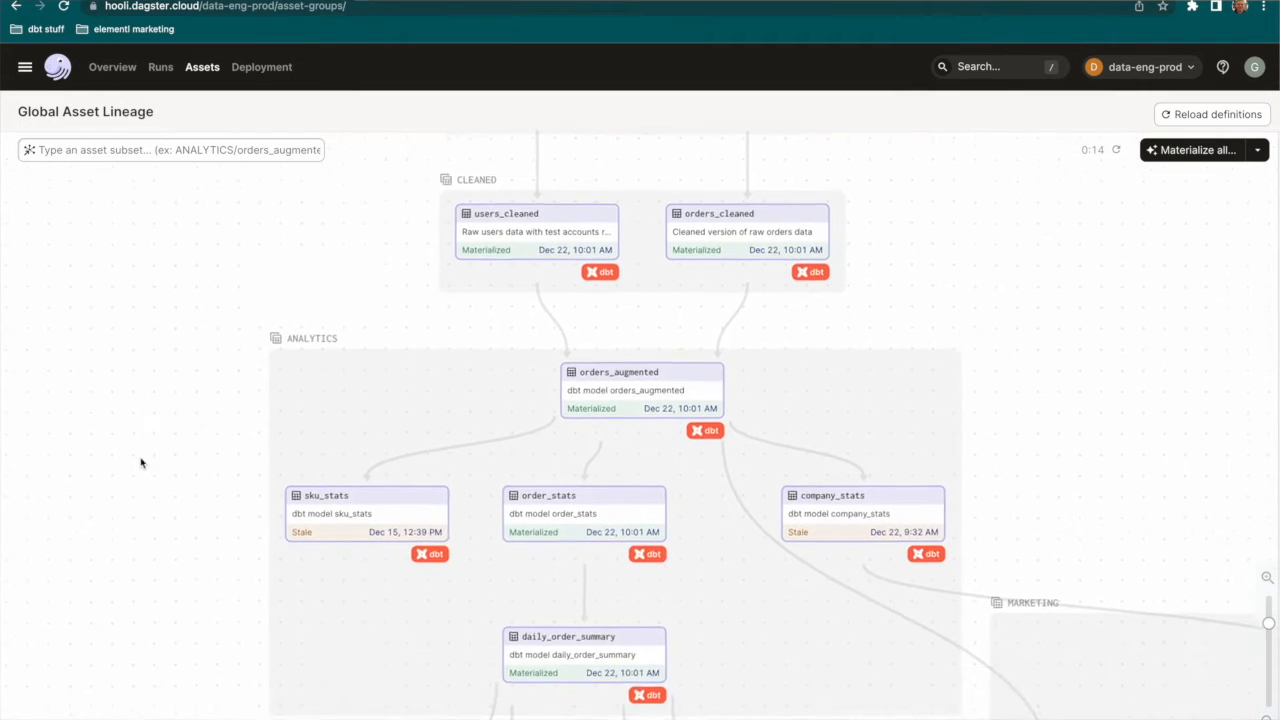
{"action": "scroll", "scroll_direction": "down", "scroll_amount": 3}
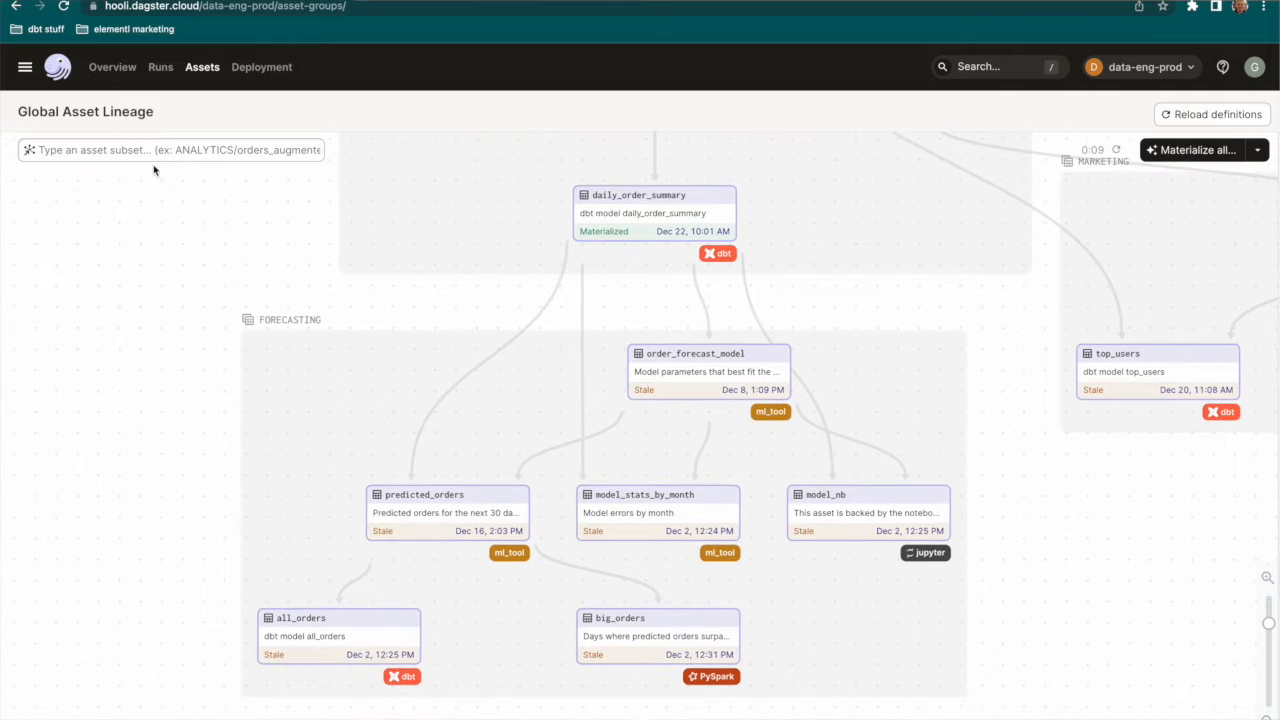
{"action": "mouse_move", "coordinate": [208, 236]}
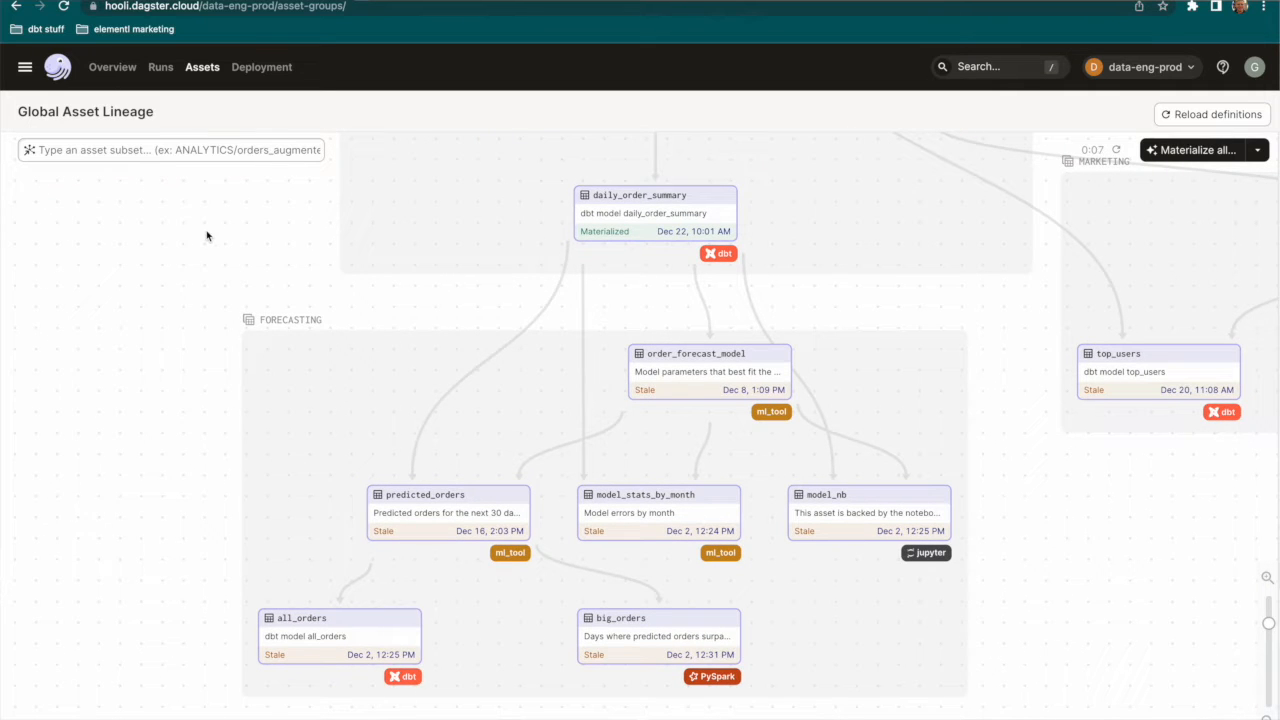
{"action": "mouse_move", "coordinate": [1160, 600]}
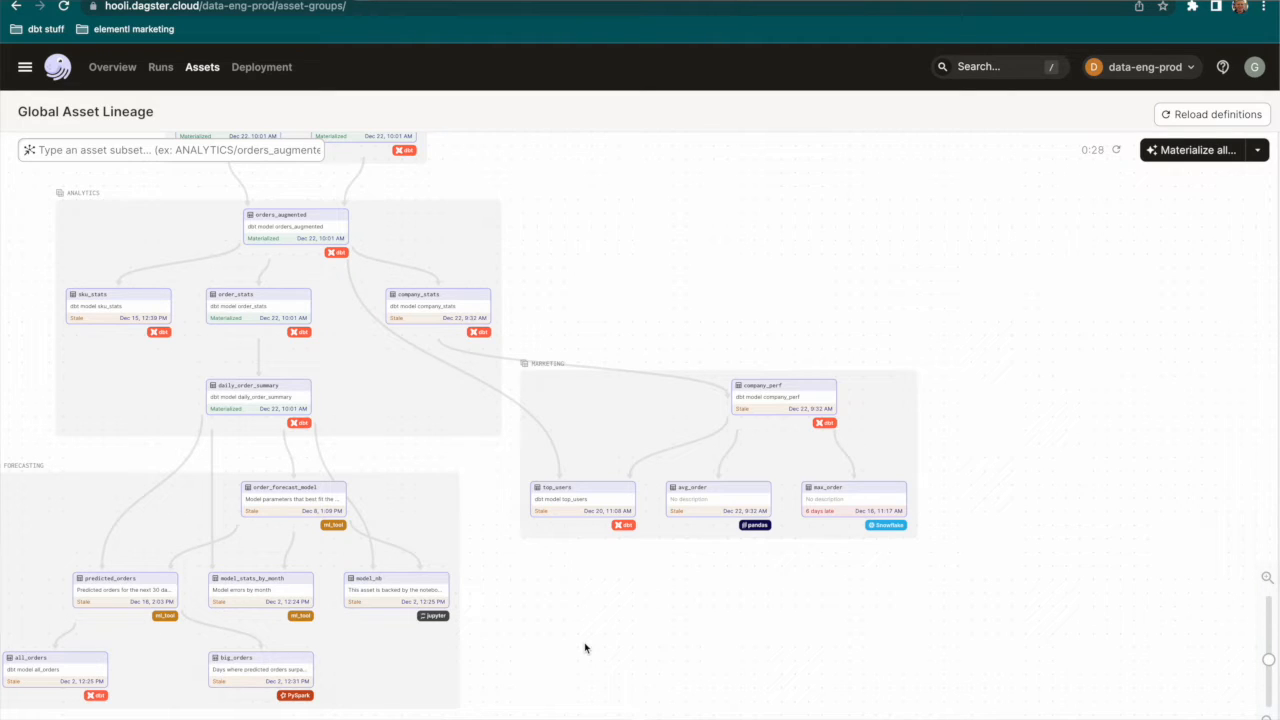
{"action": "mouse_move", "coordinate": [538, 584]}
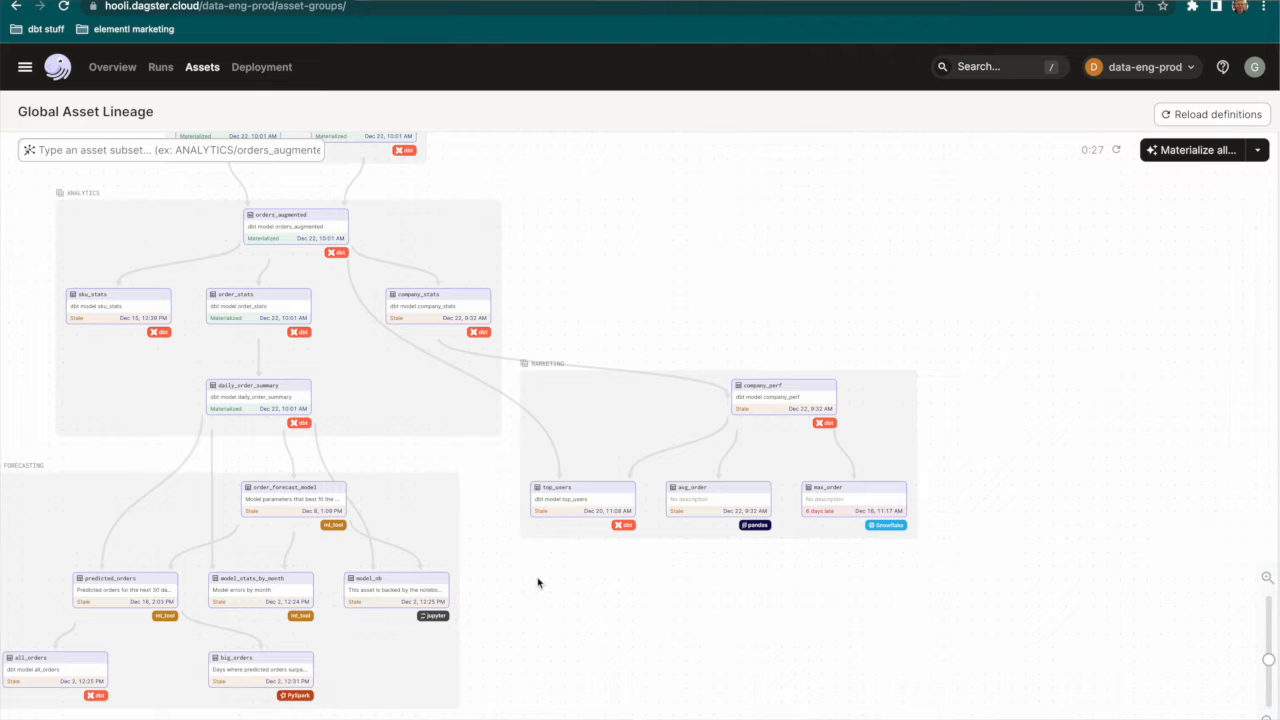
{"action": "mouse_move", "coordinate": [376, 436]}
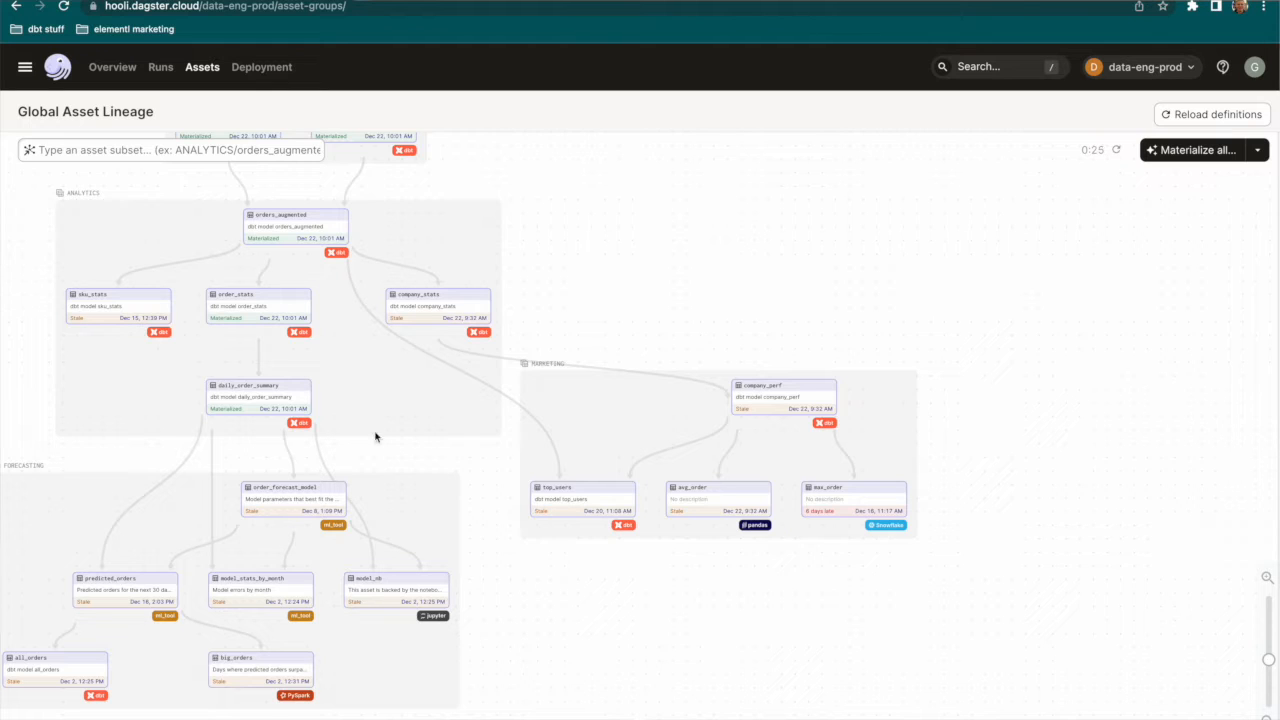
{"action": "left_click", "coordinate": [258, 396]}
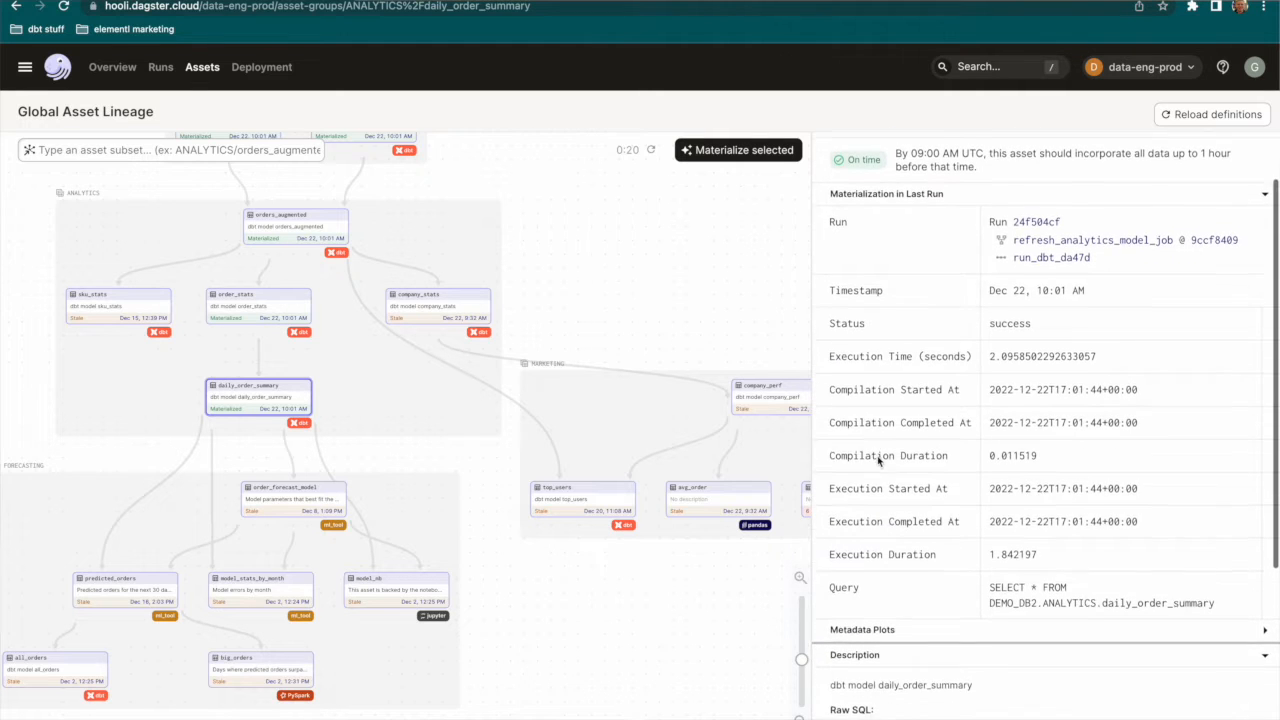
{"action": "scroll", "scroll_direction": "down", "scroll_amount": 3}
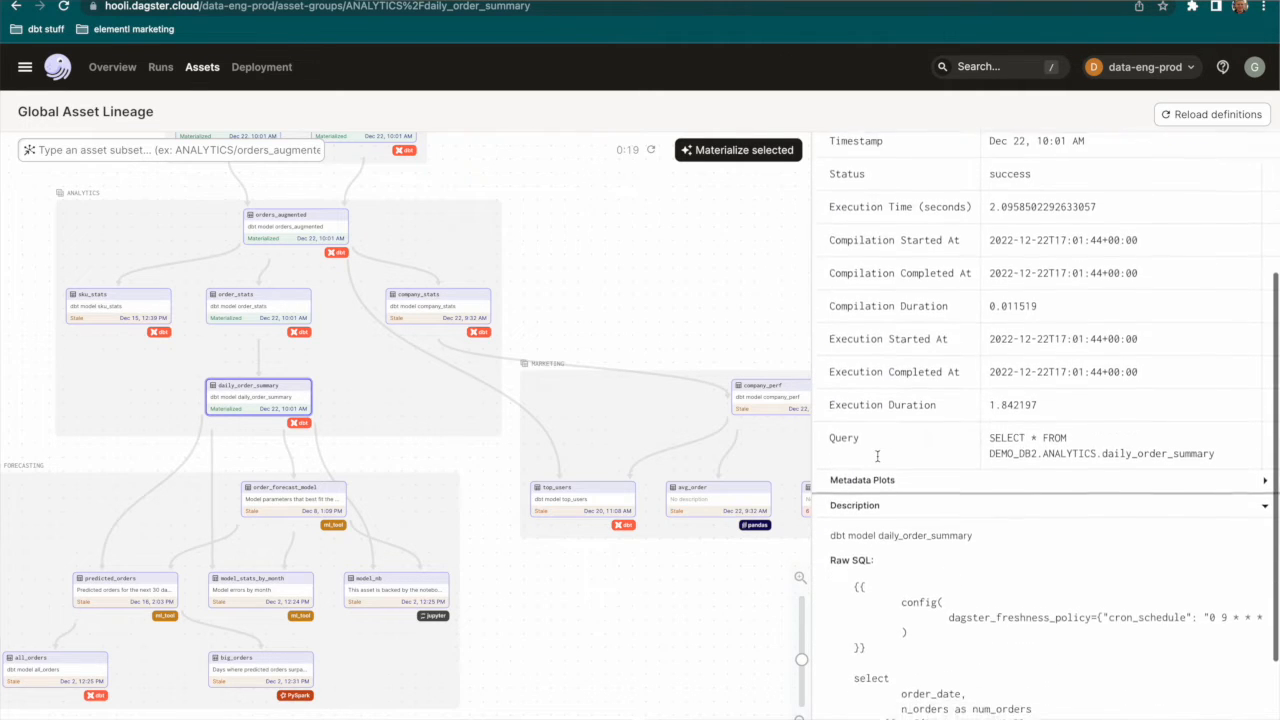
{"action": "scroll", "scroll_direction": "down", "scroll_amount": 3}
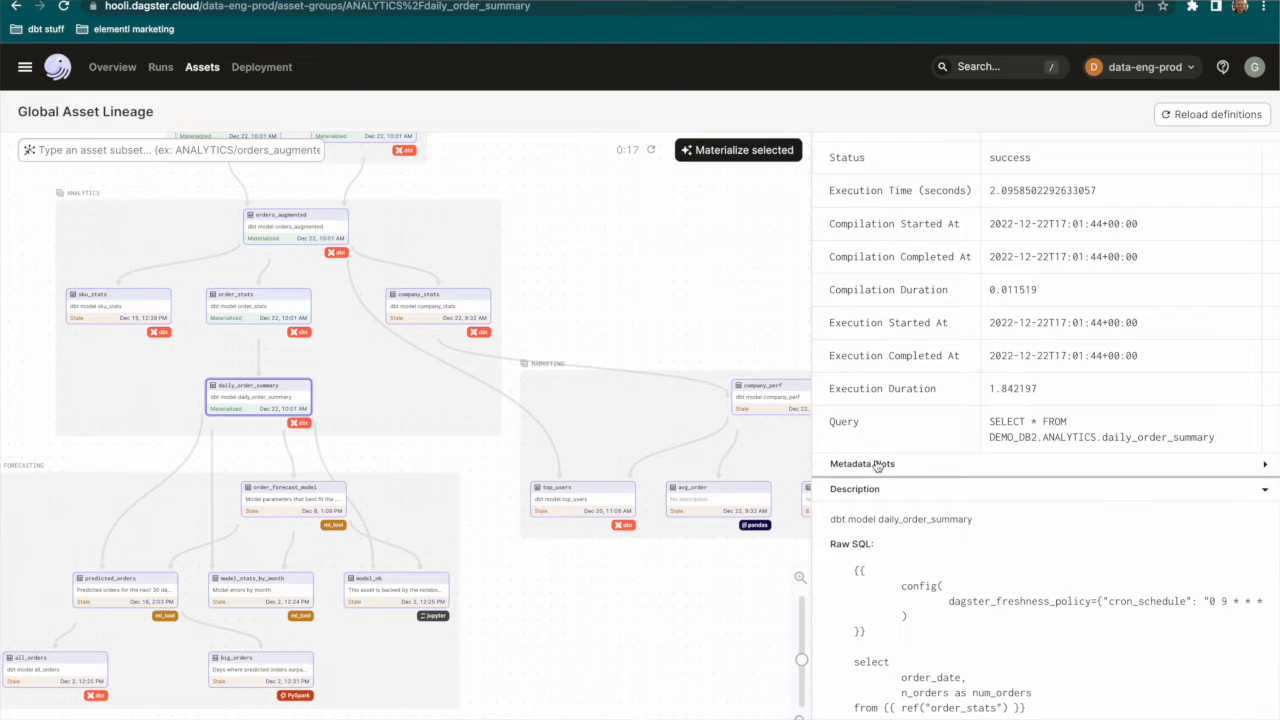
{"action": "left_click", "coordinate": [862, 464]}
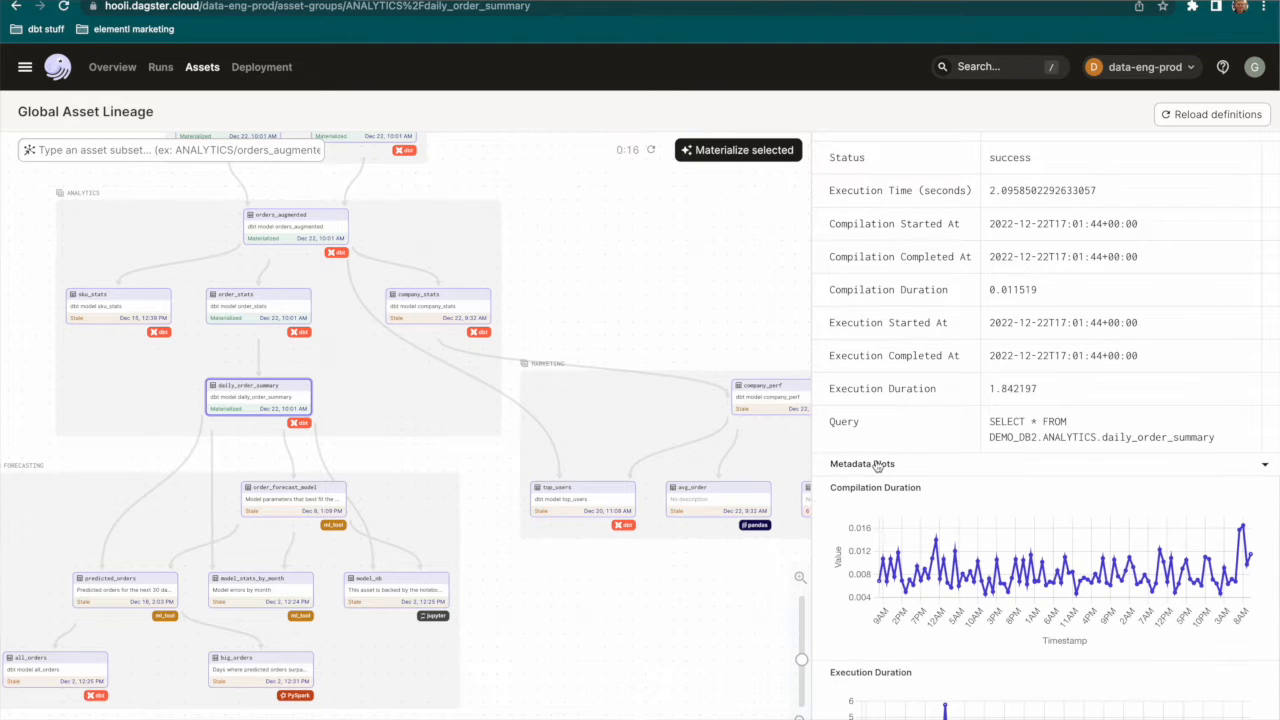
{"action": "scroll", "scroll_direction": "down", "scroll_amount": 3}
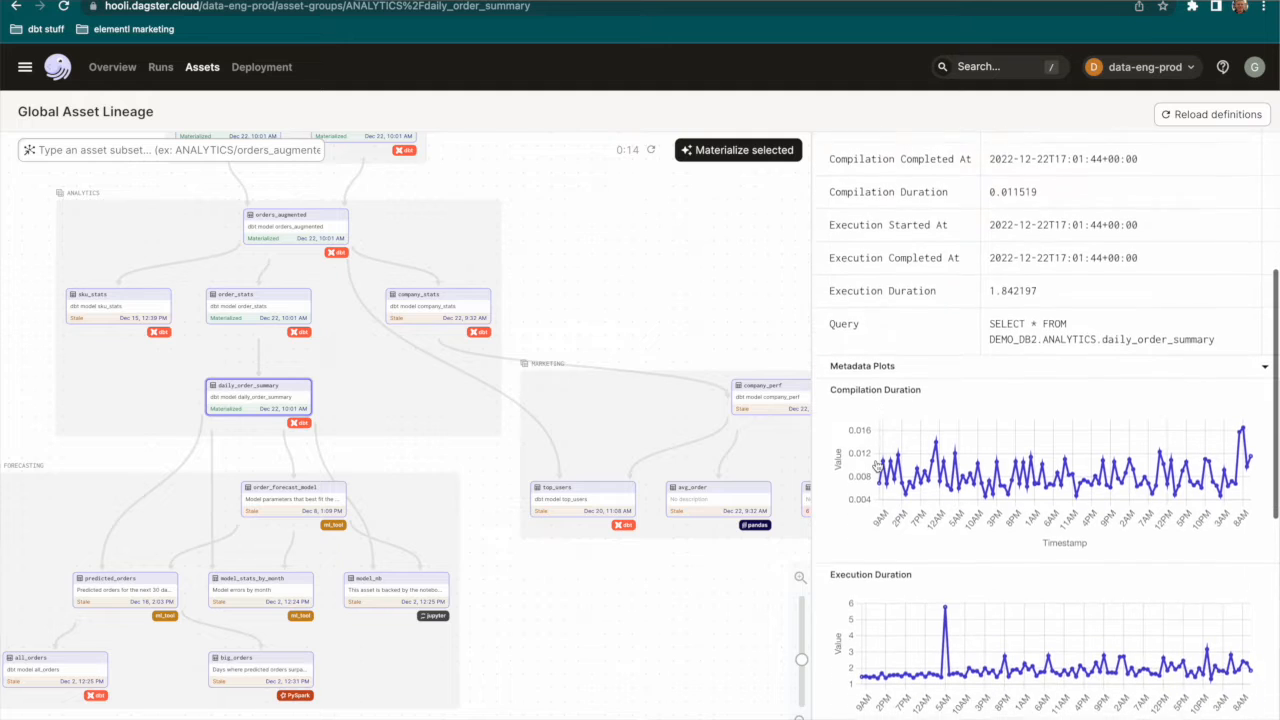
{"action": "scroll", "scroll_direction": "down", "scroll_amount": 3}
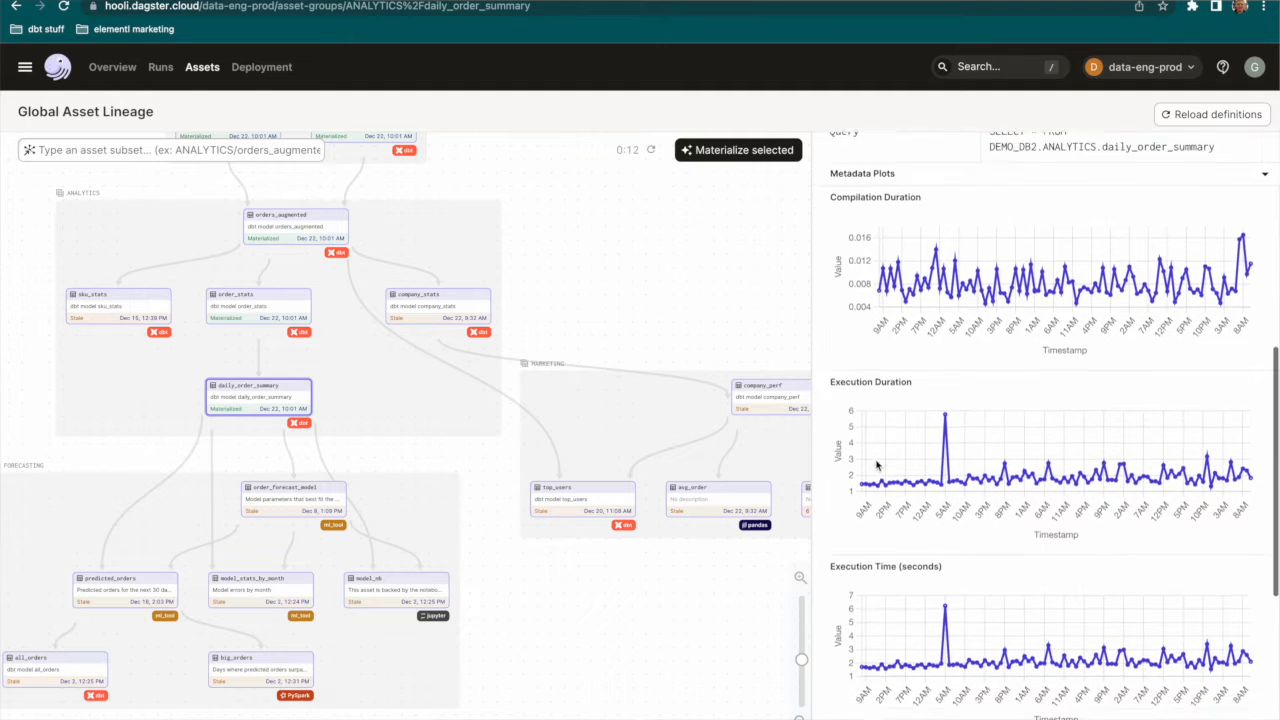
{"action": "scroll", "scroll_direction": "down", "scroll_amount": 3}
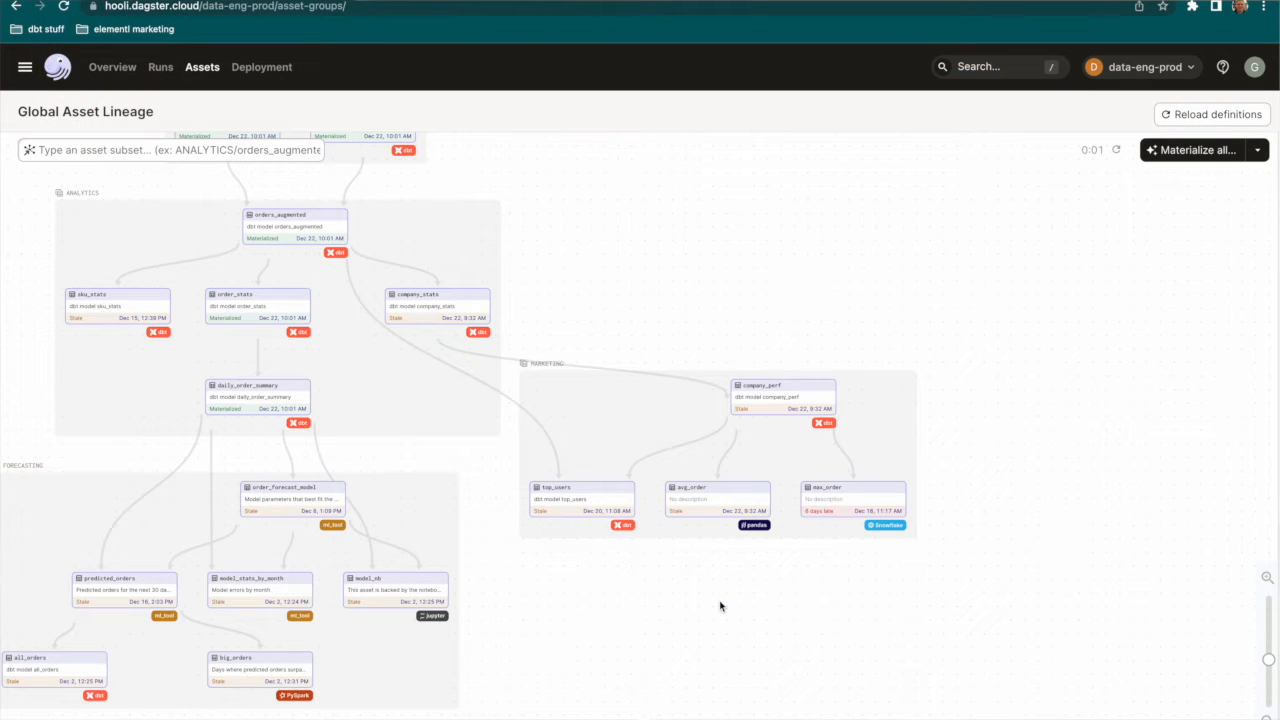
Select avg_order in MARKETING to reveal its 35-minutes-late freshness warning and Dec 21 run.
{"action": "left_click", "coordinate": [716, 500]}
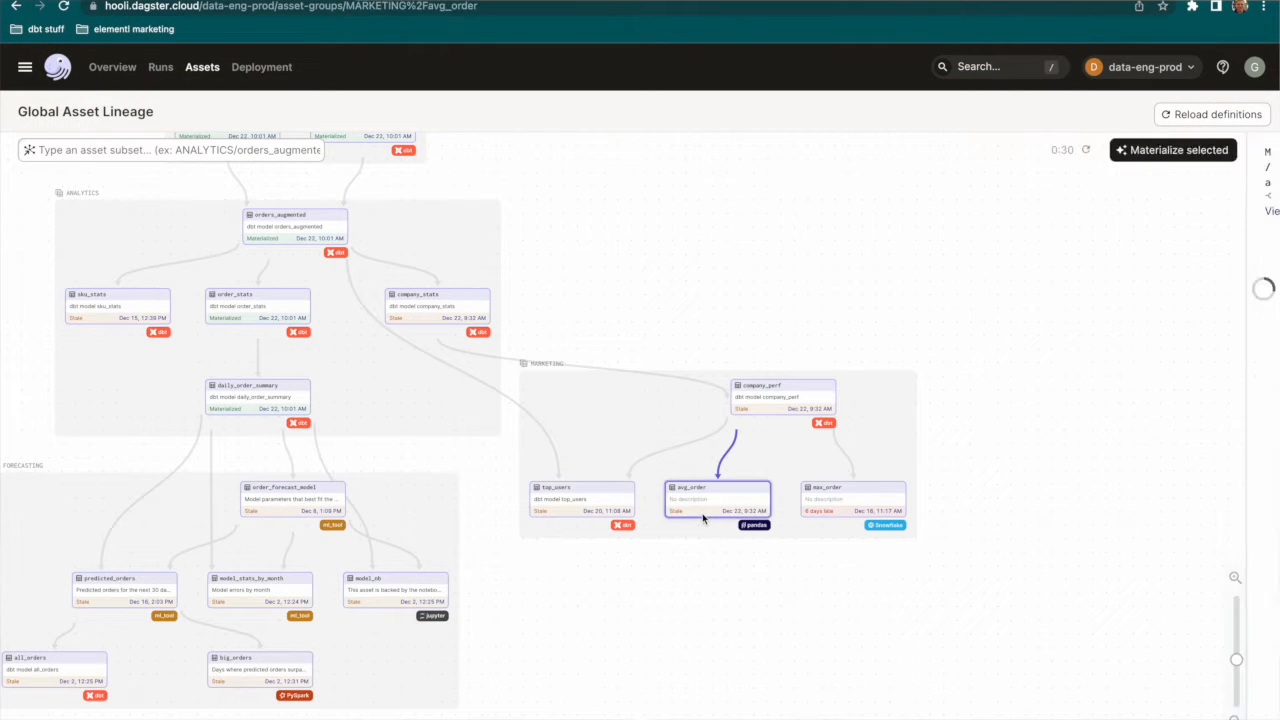
{"action": "left_click", "coordinate": [716, 500]}
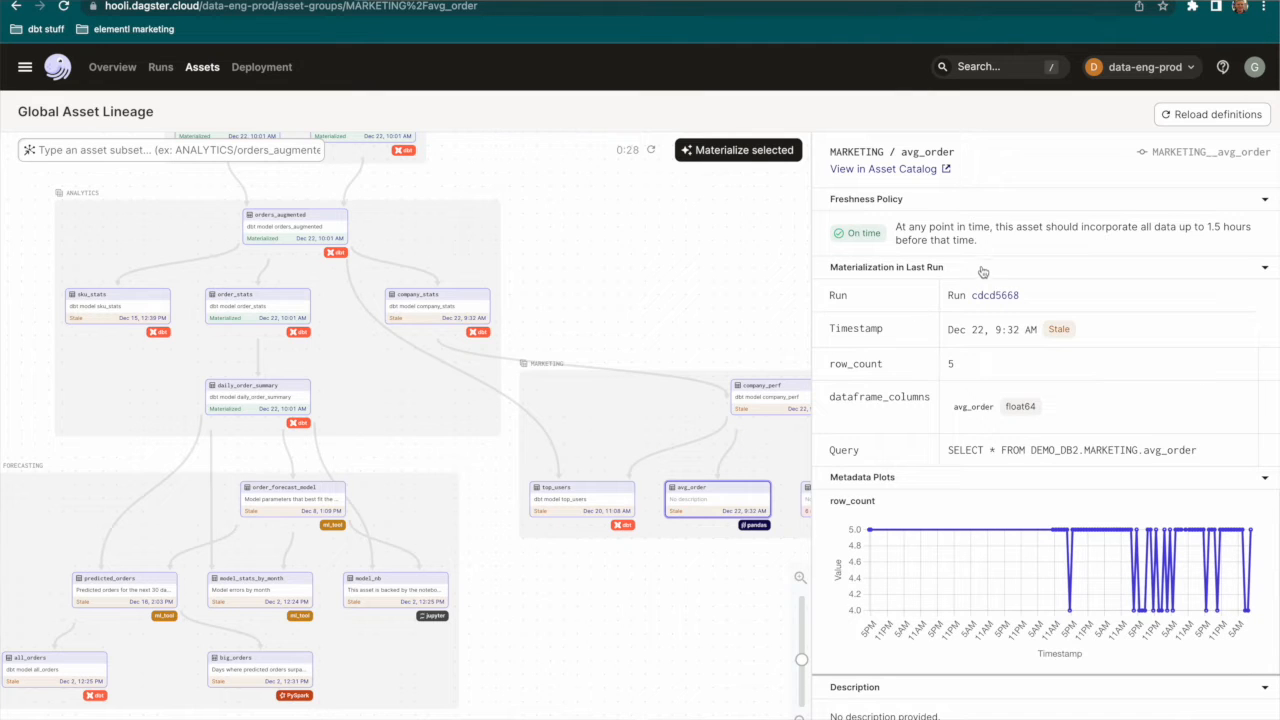
{"action": "mouse_move", "coordinate": [1024, 248]}
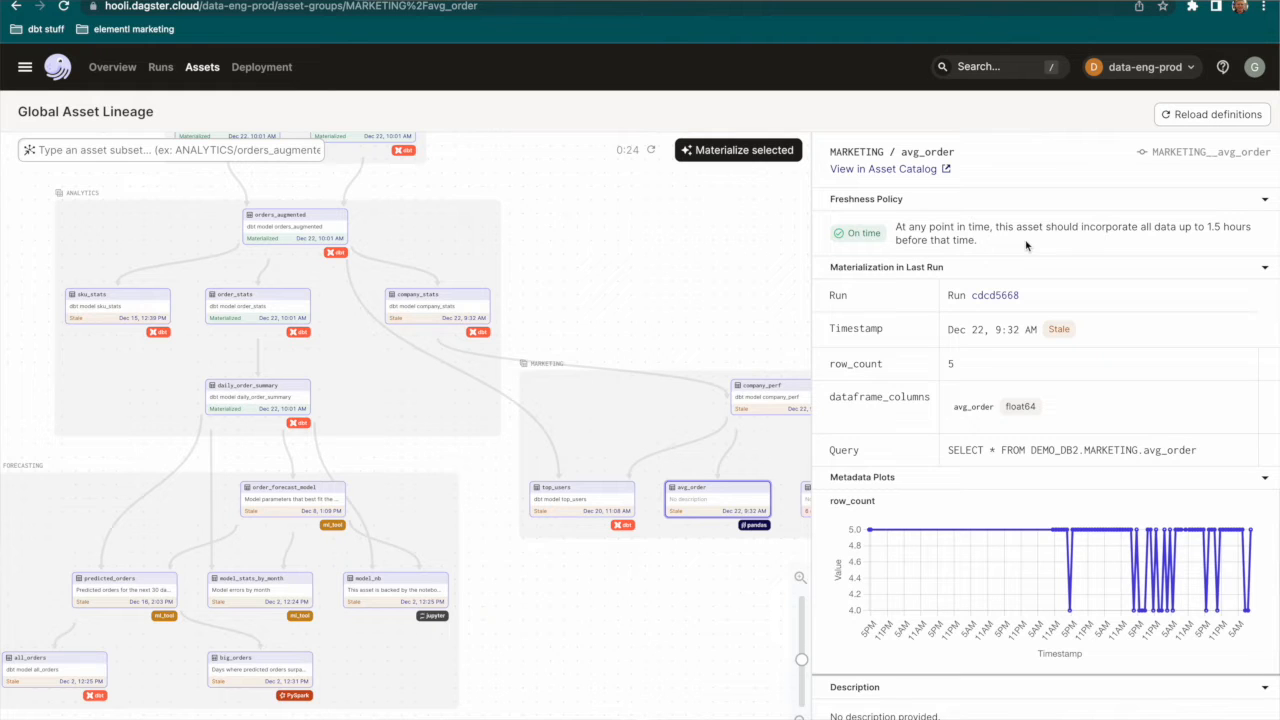
{"action": "mouse_move", "coordinate": [730, 356]}
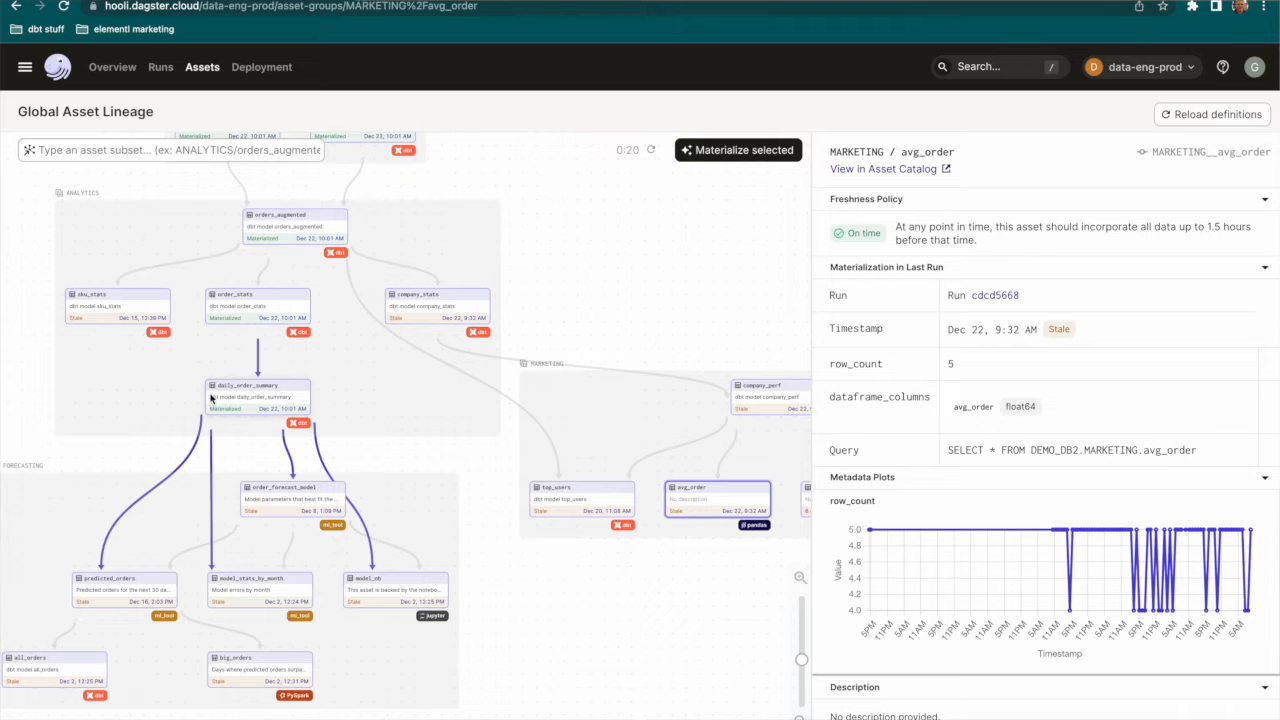
{"action": "left_click", "coordinate": [258, 396]}
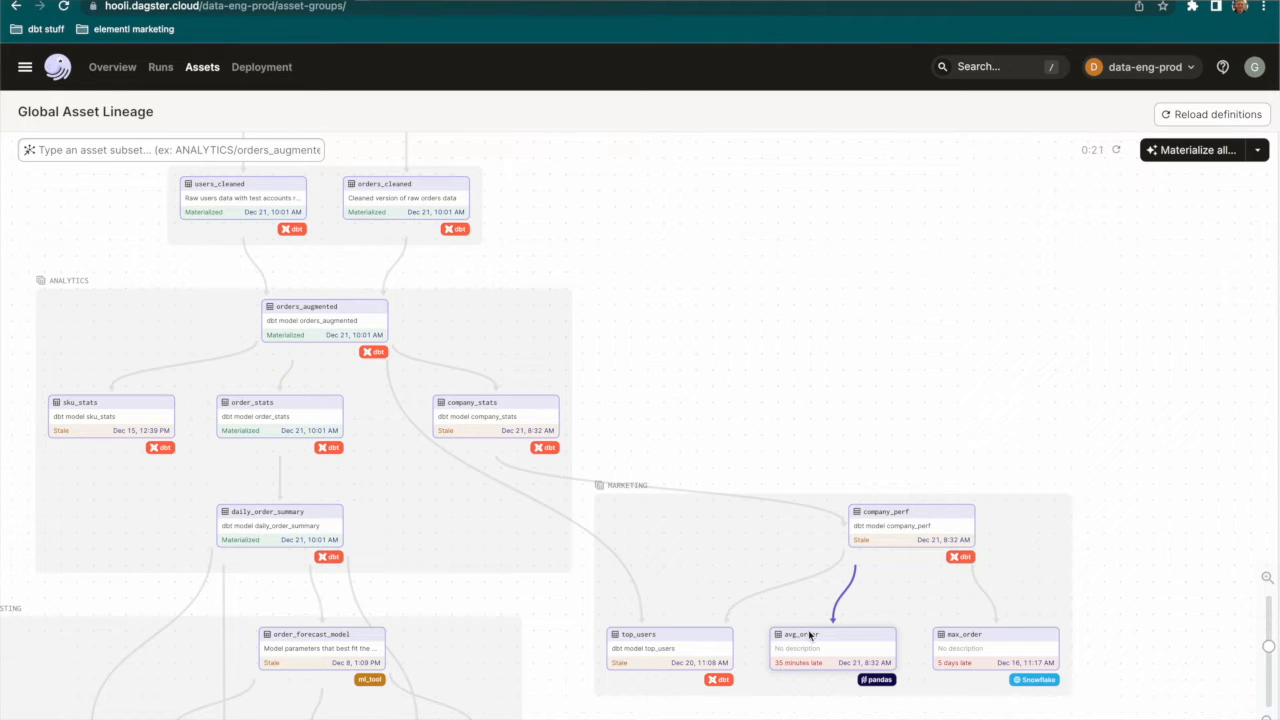
{"action": "left_click", "coordinate": [832, 648]}
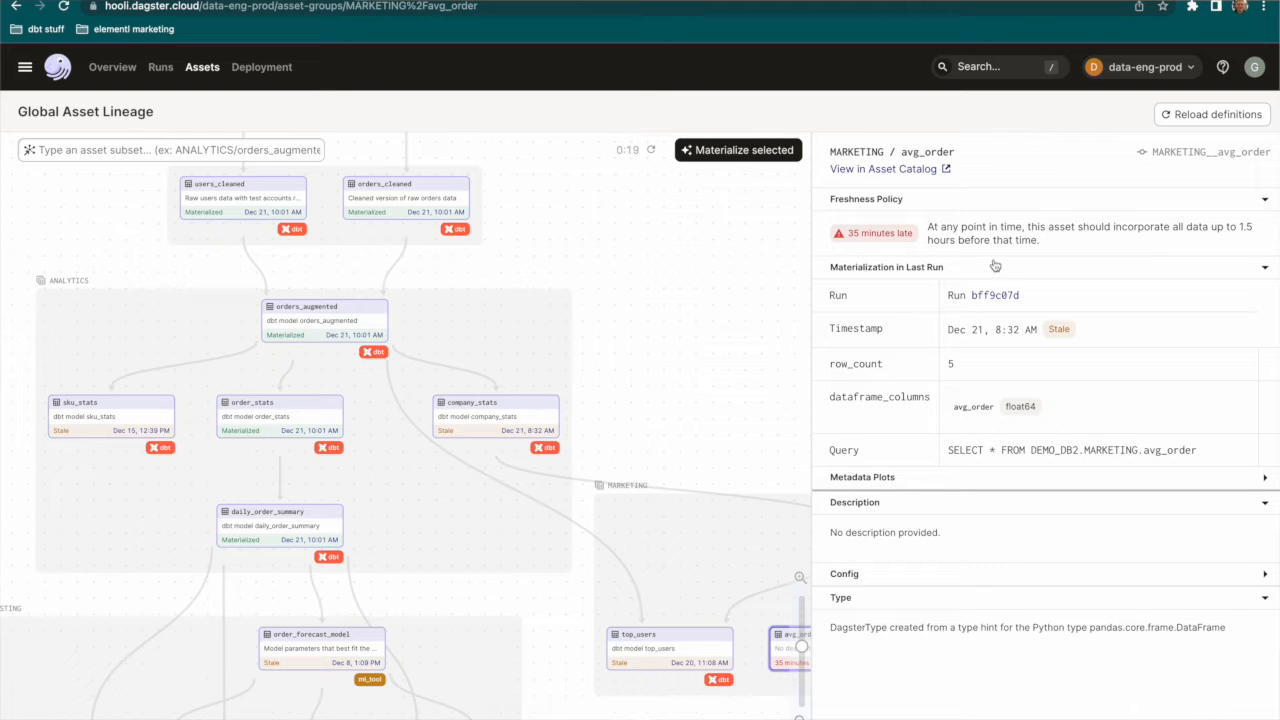
{"action": "mouse_move", "coordinate": [906, 284]}
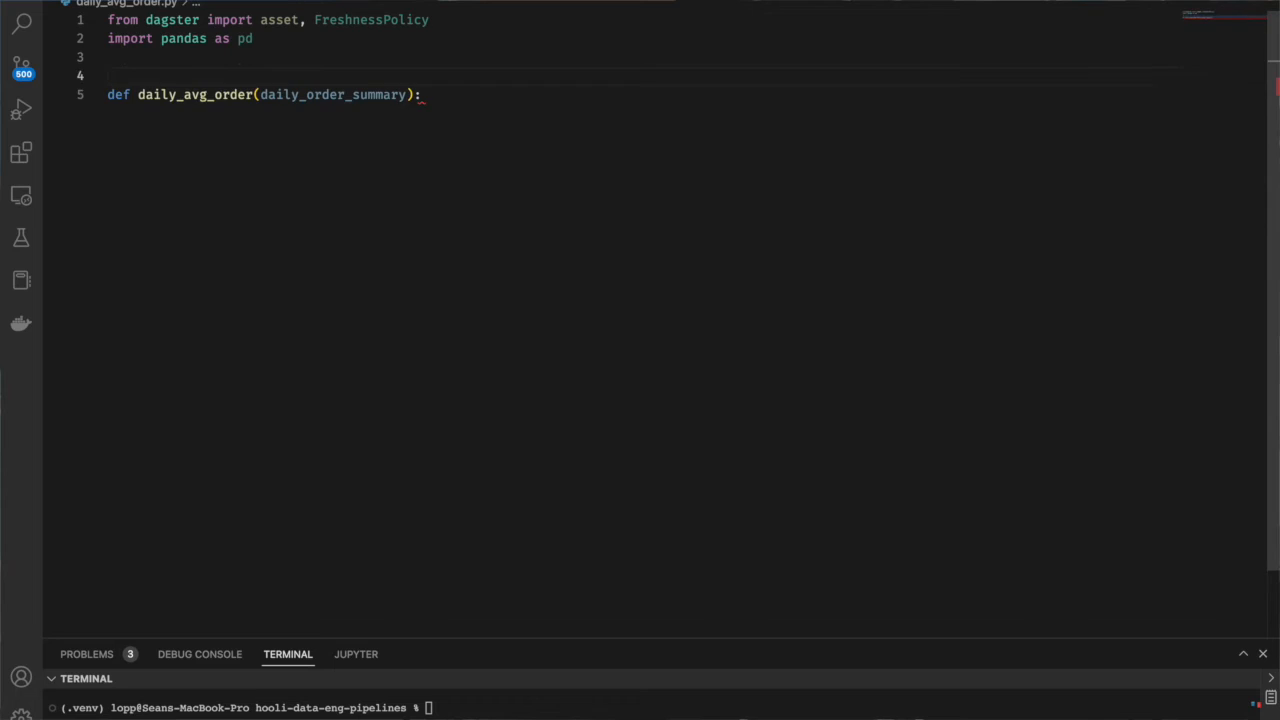
{"action": "type", "text": "@asset("}
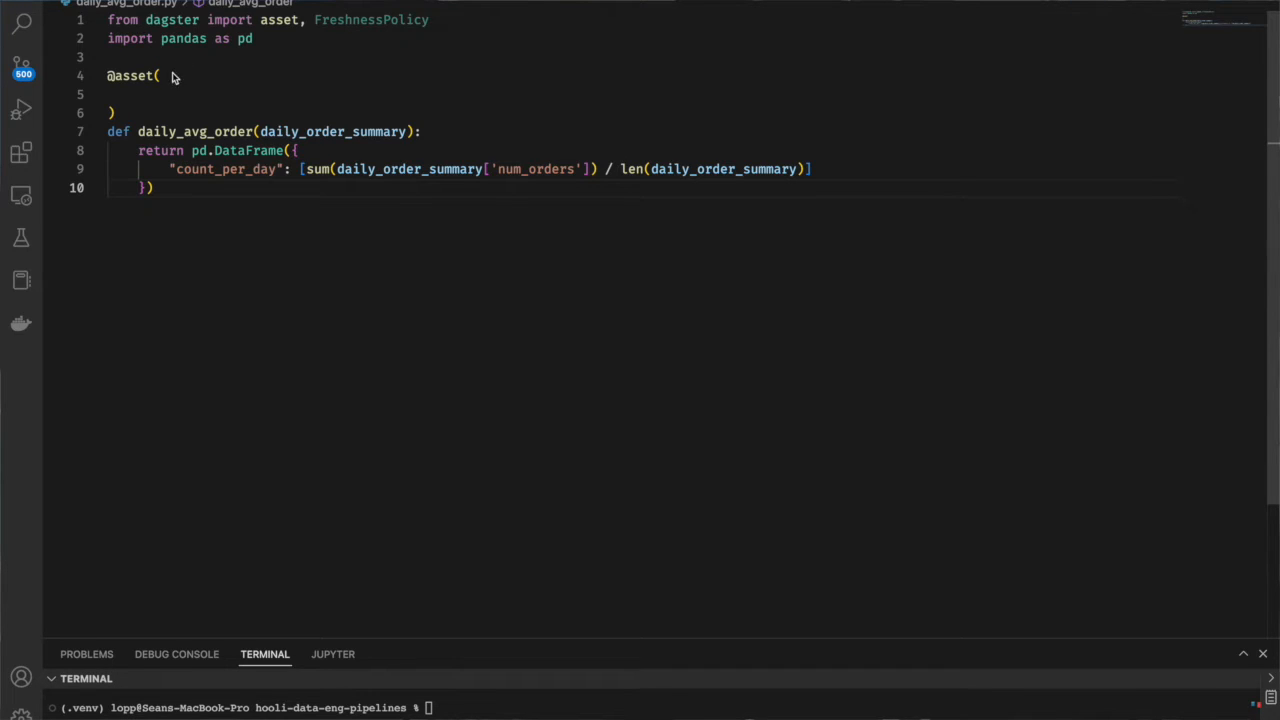
{"action": "type", "text": "freshness_policy=FreshnessPolicy(maximum_lag_minutes=30),"}
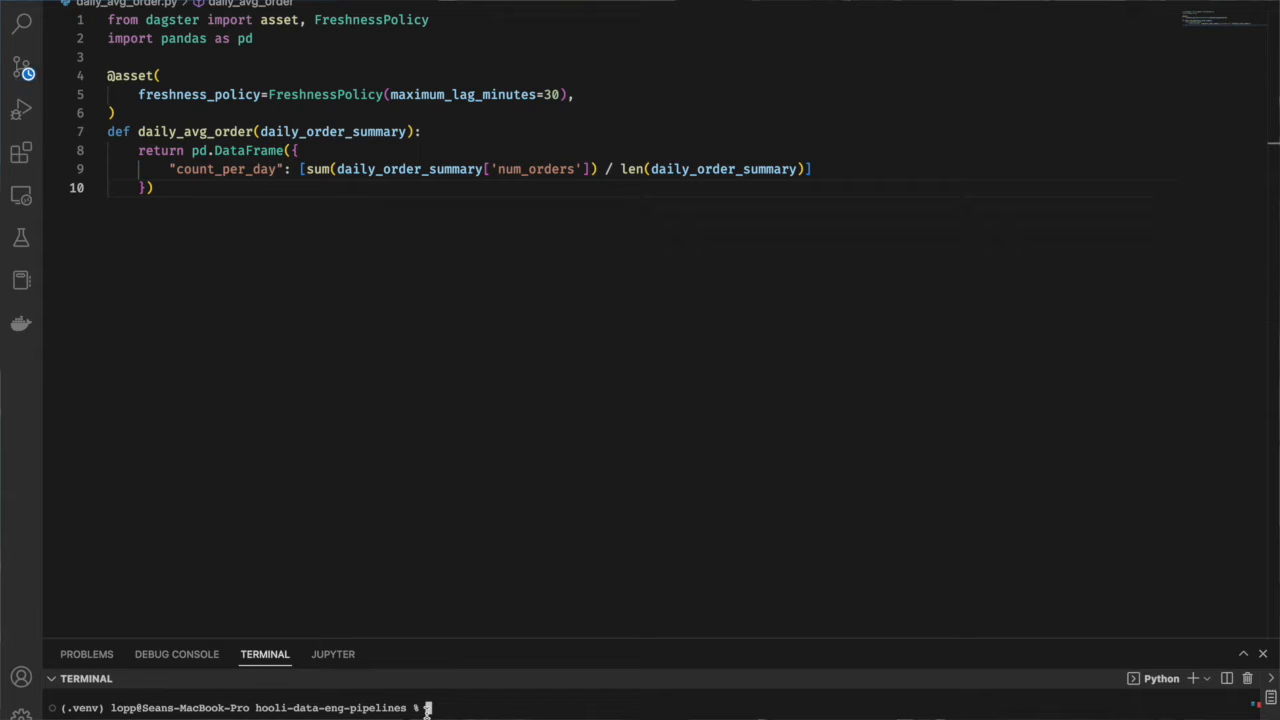
Run dagit in the terminal to start the local Dagster UI.
{"action": "type", "text": "da"}
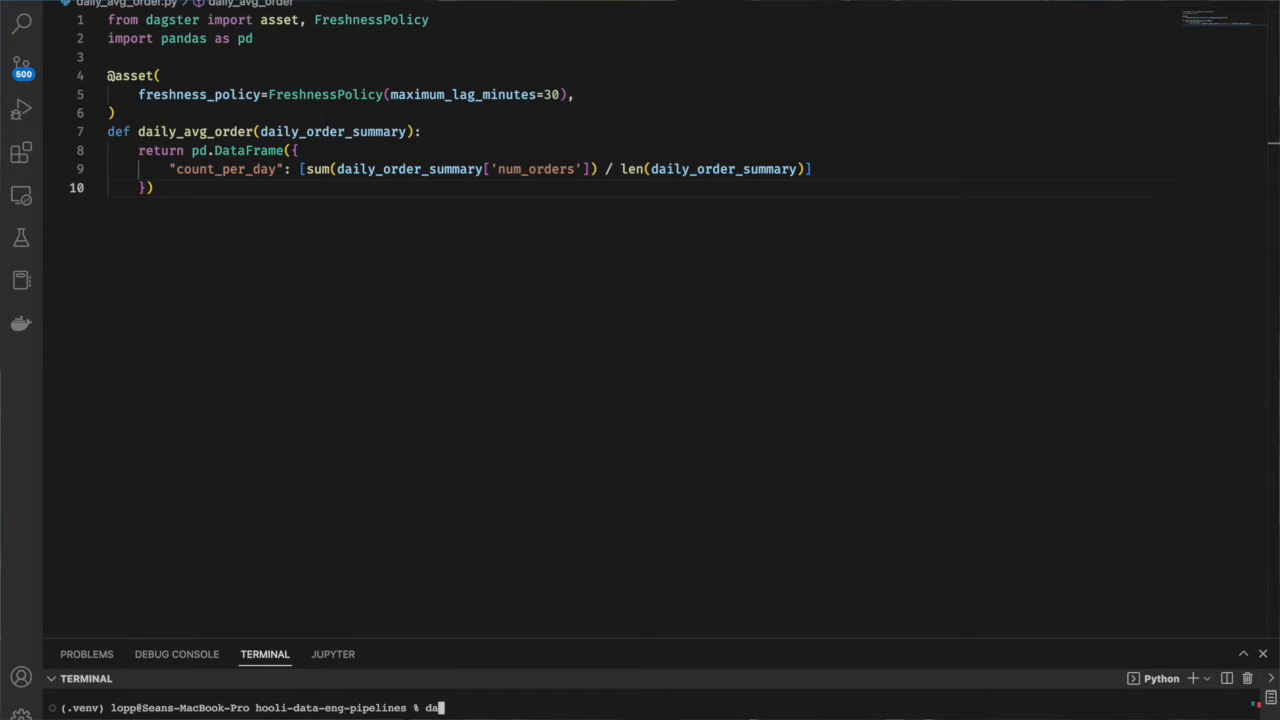
{"action": "type", "text": "git"}
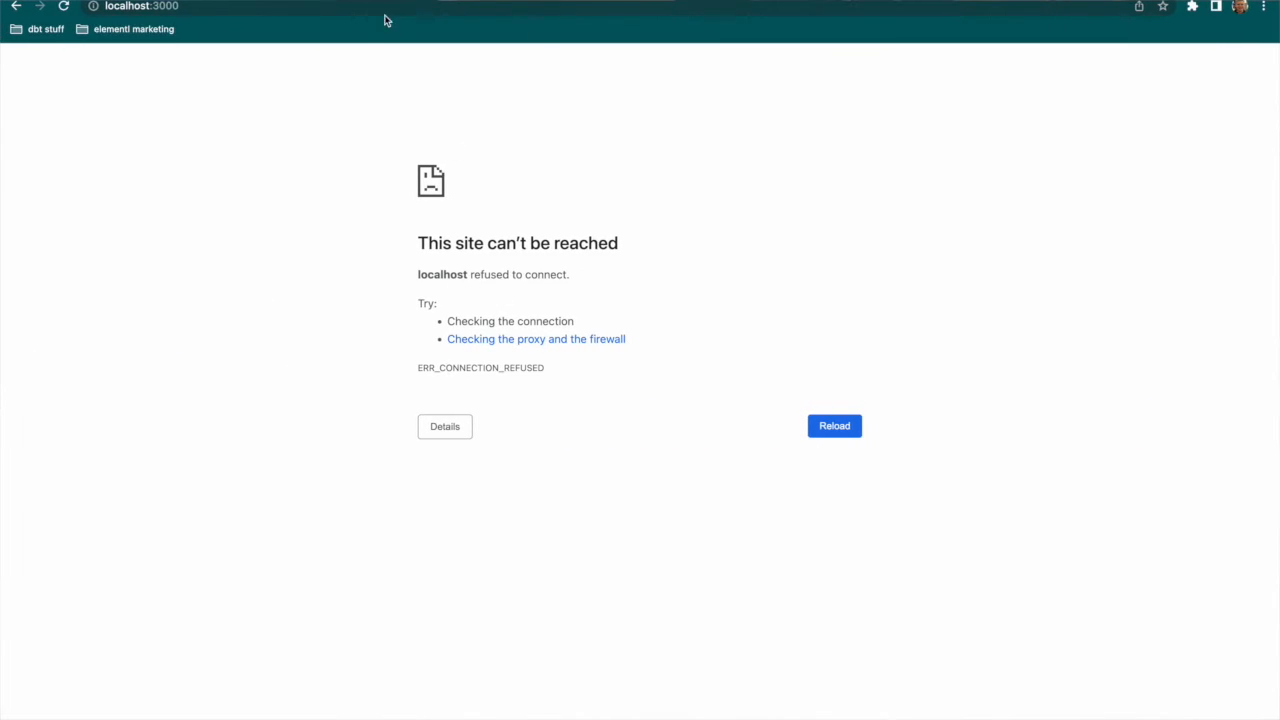
Reload localhost:3000 and go to the local asset catalog to materialize daily_avg_order.
{"action": "left_click", "coordinate": [834, 424]}
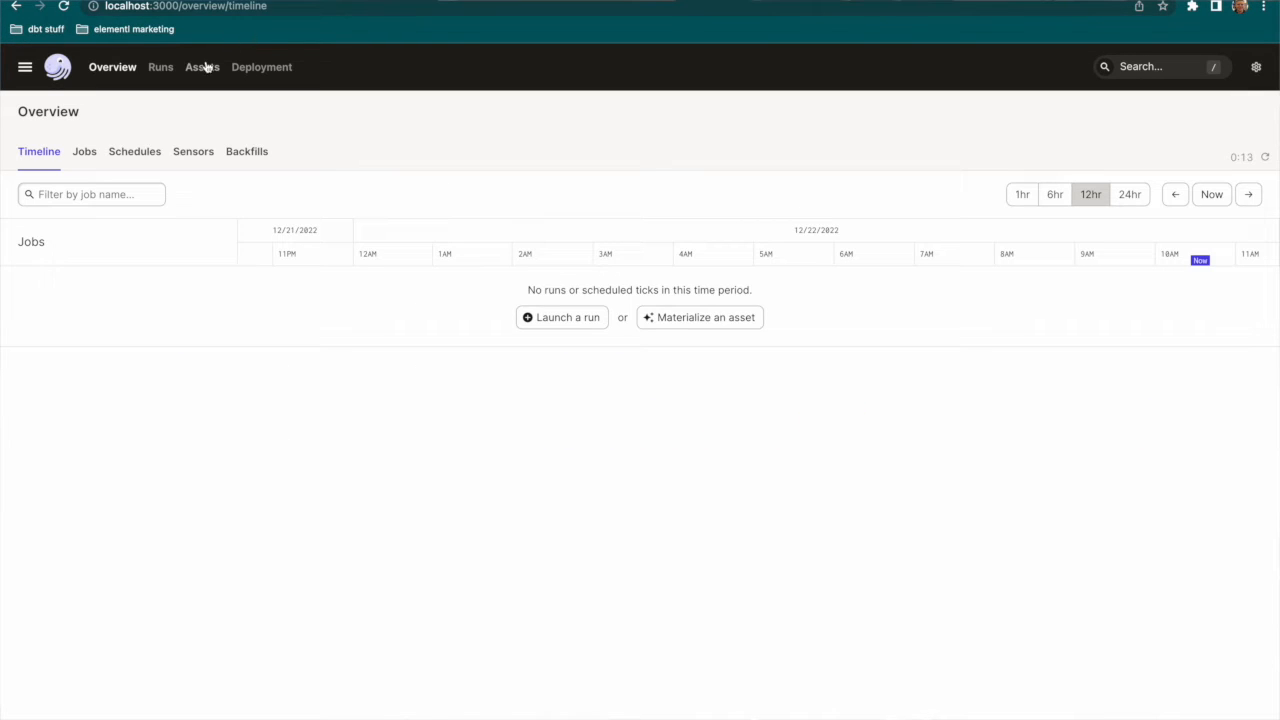
{"action": "left_click", "coordinate": [200, 68]}
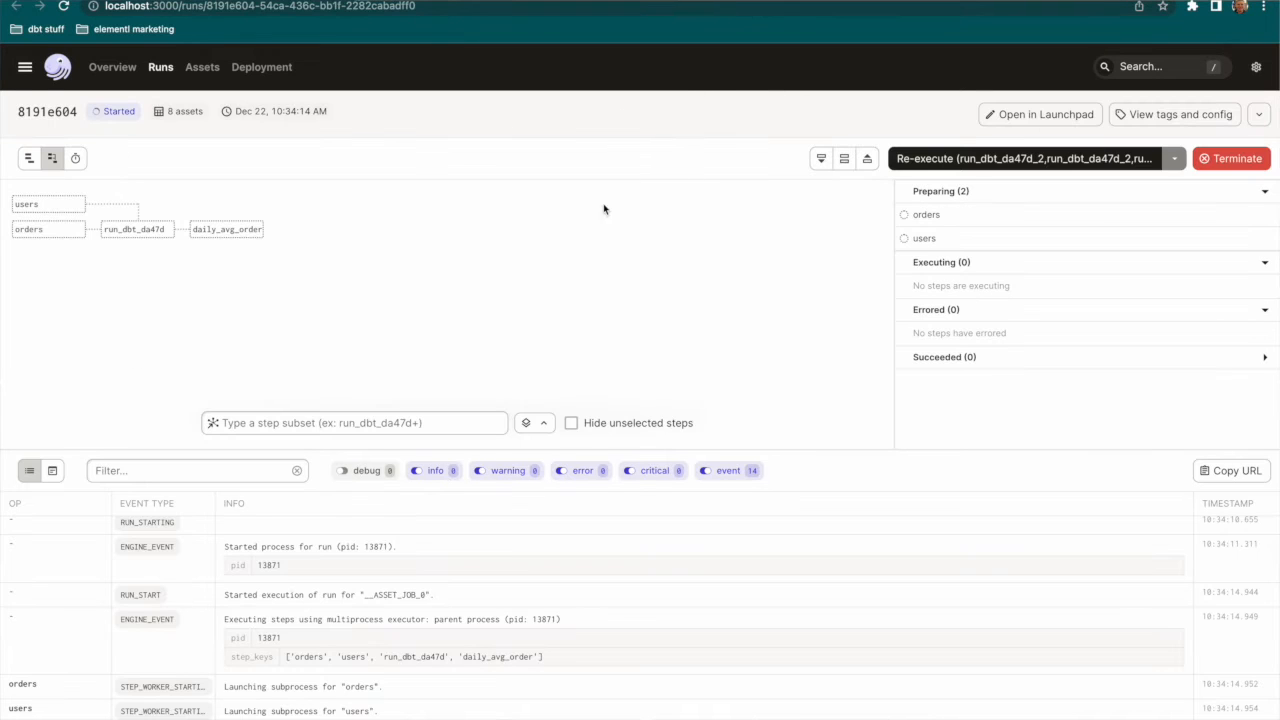
{"action": "mouse_move", "coordinate": [548, 284]}
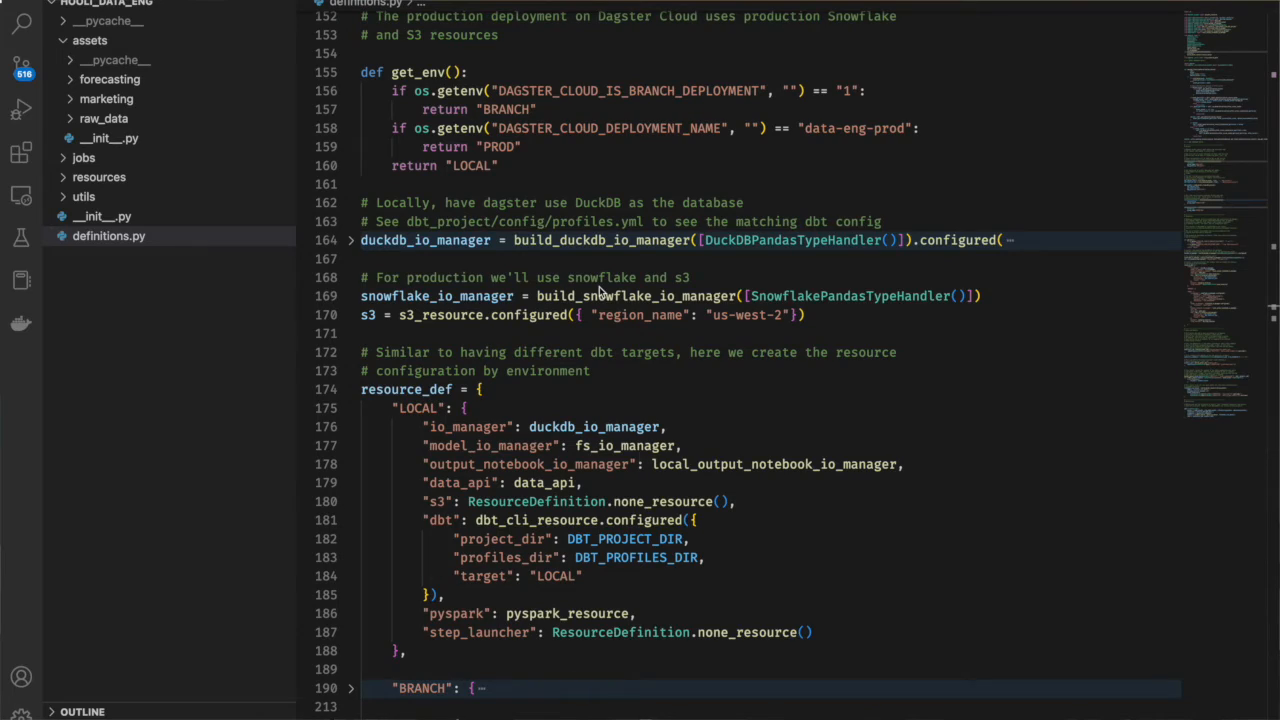
Scroll through resource_defs to the LOCAL DuckDB and PROD Snowflake/S3 sections.
{"action": "scroll", "scroll_direction": "down", "scroll_amount": 3}
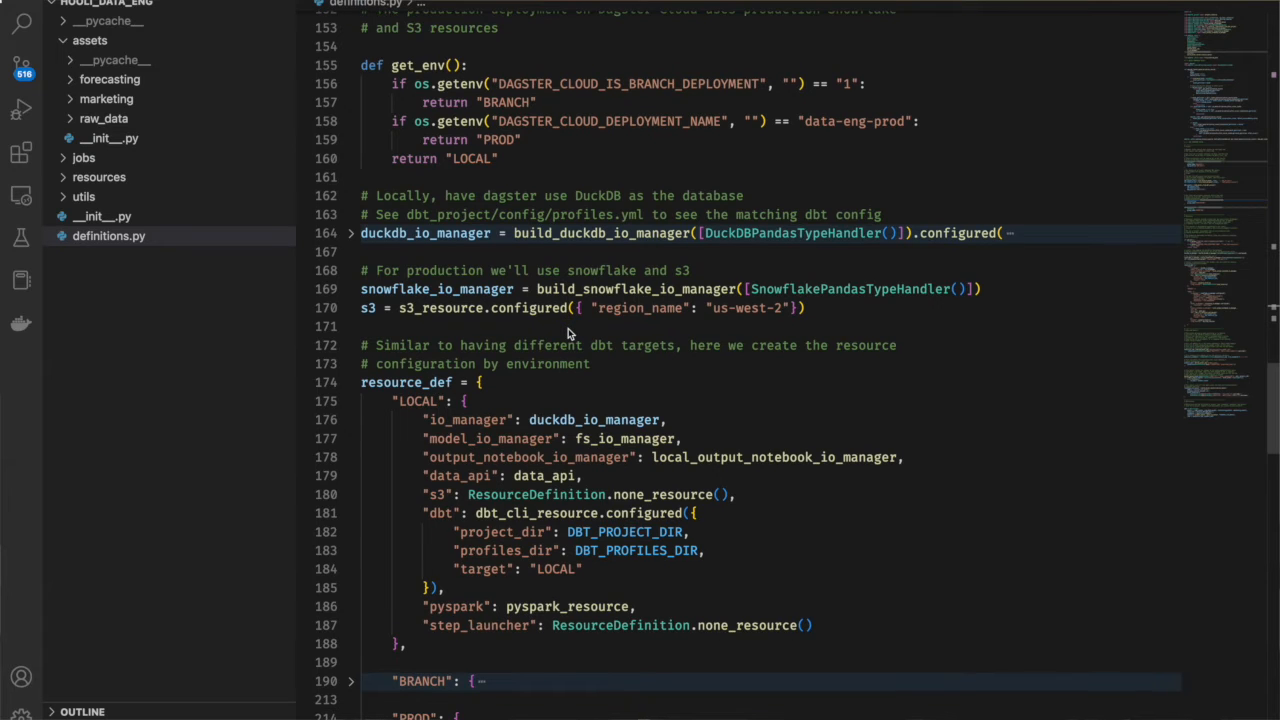
{"action": "scroll", "scroll_direction": "down", "scroll_amount": 3}
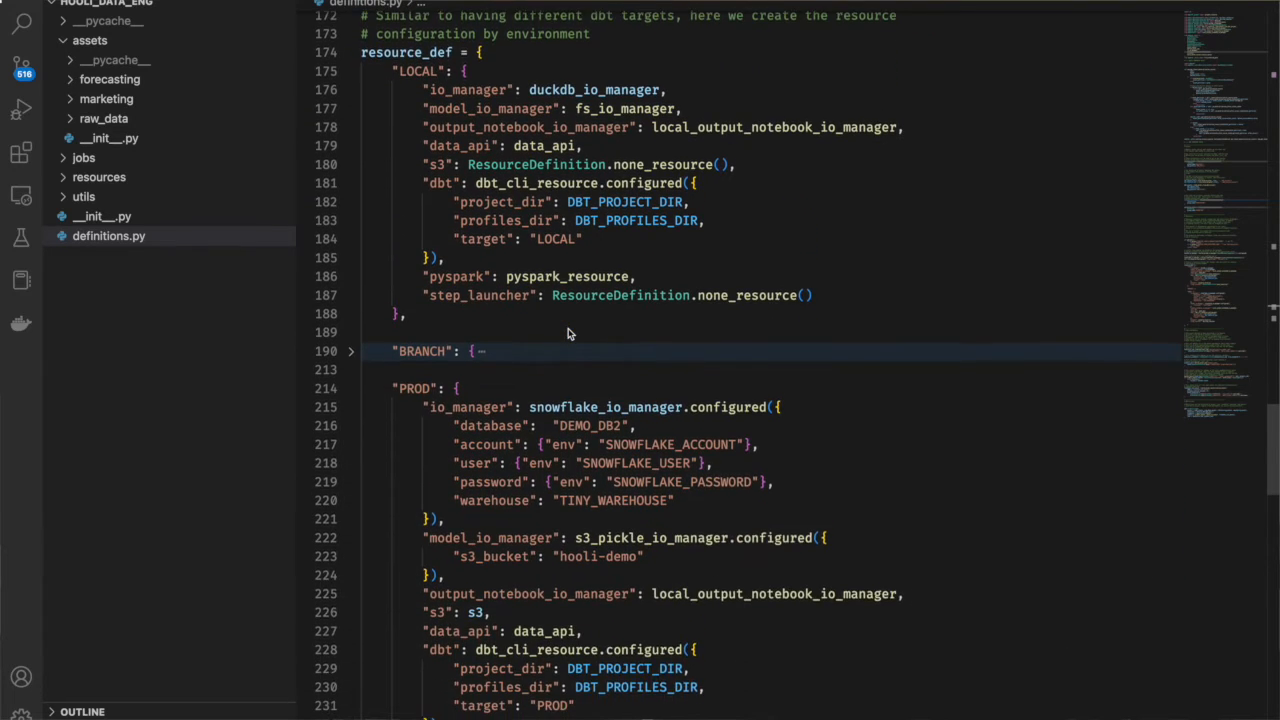
{"action": "scroll", "scroll_direction": "down", "scroll_amount": 3}
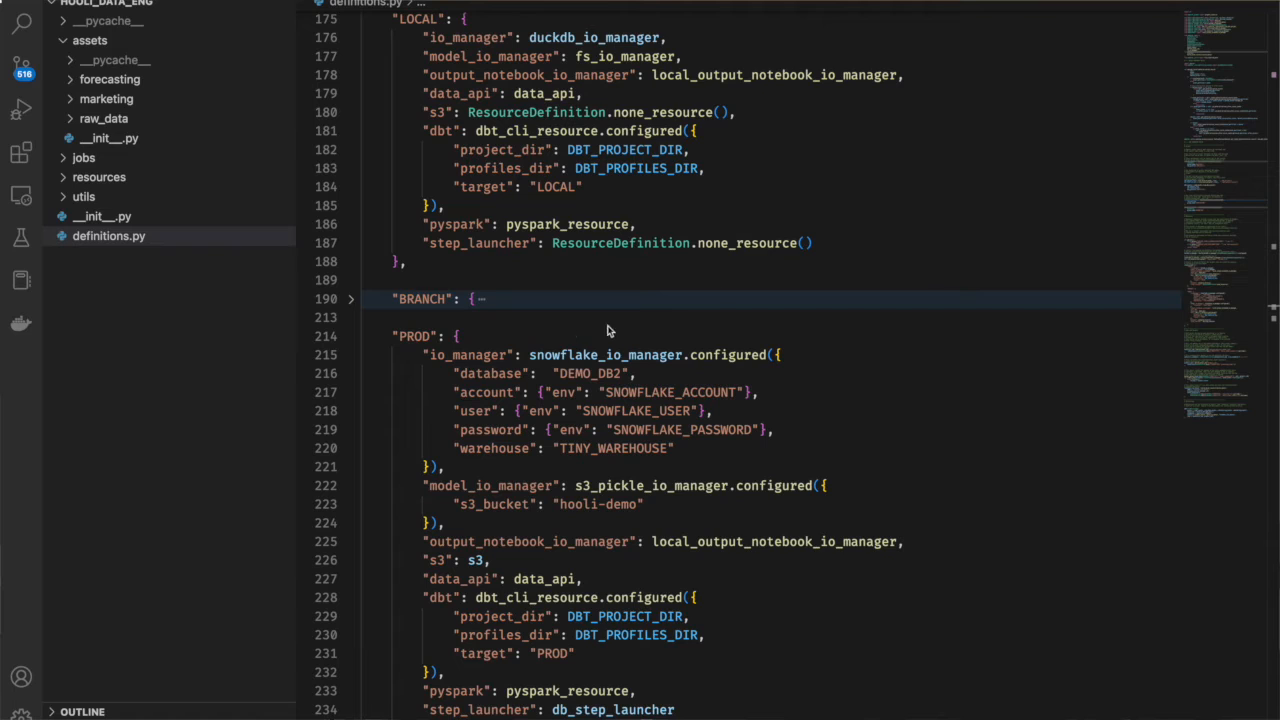
{"action": "mouse_move", "coordinate": [1004, 472]}
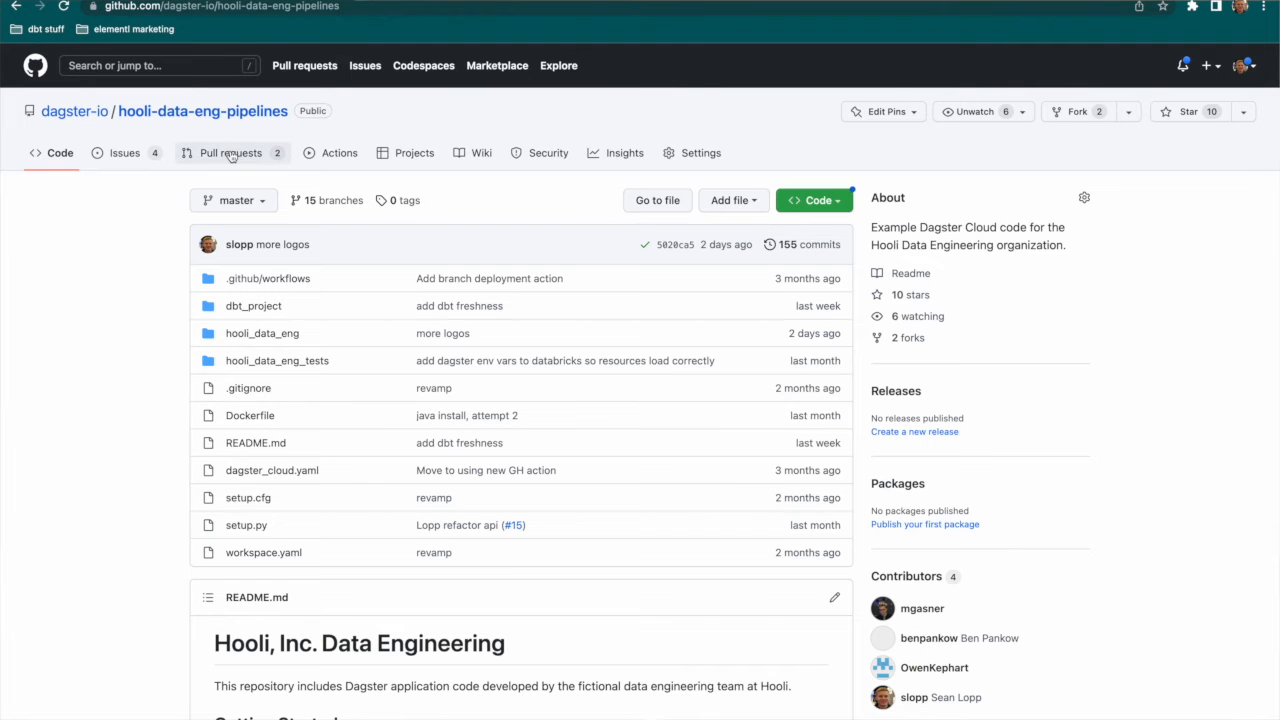
Review PR #18 'Add marketing kpi asset' and its changed files, then follow View in Cloud.
{"action": "left_click", "coordinate": [230, 152]}
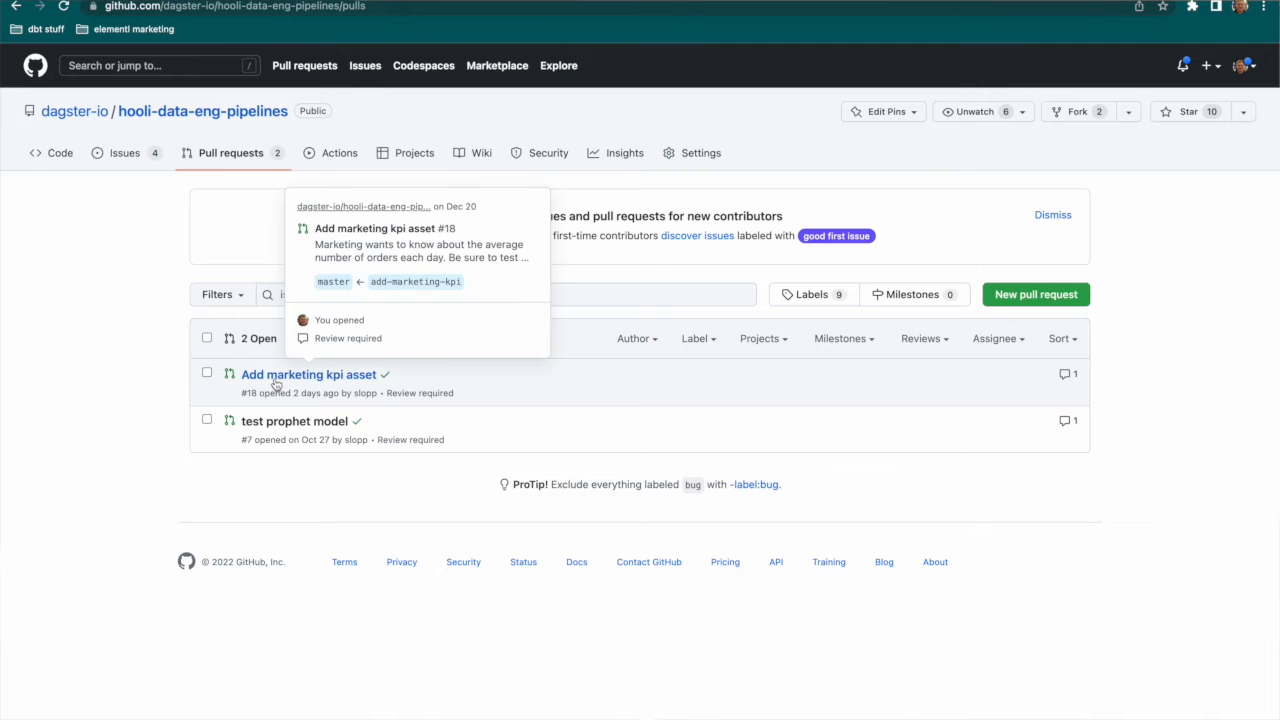
{"action": "left_click", "coordinate": [308, 374]}
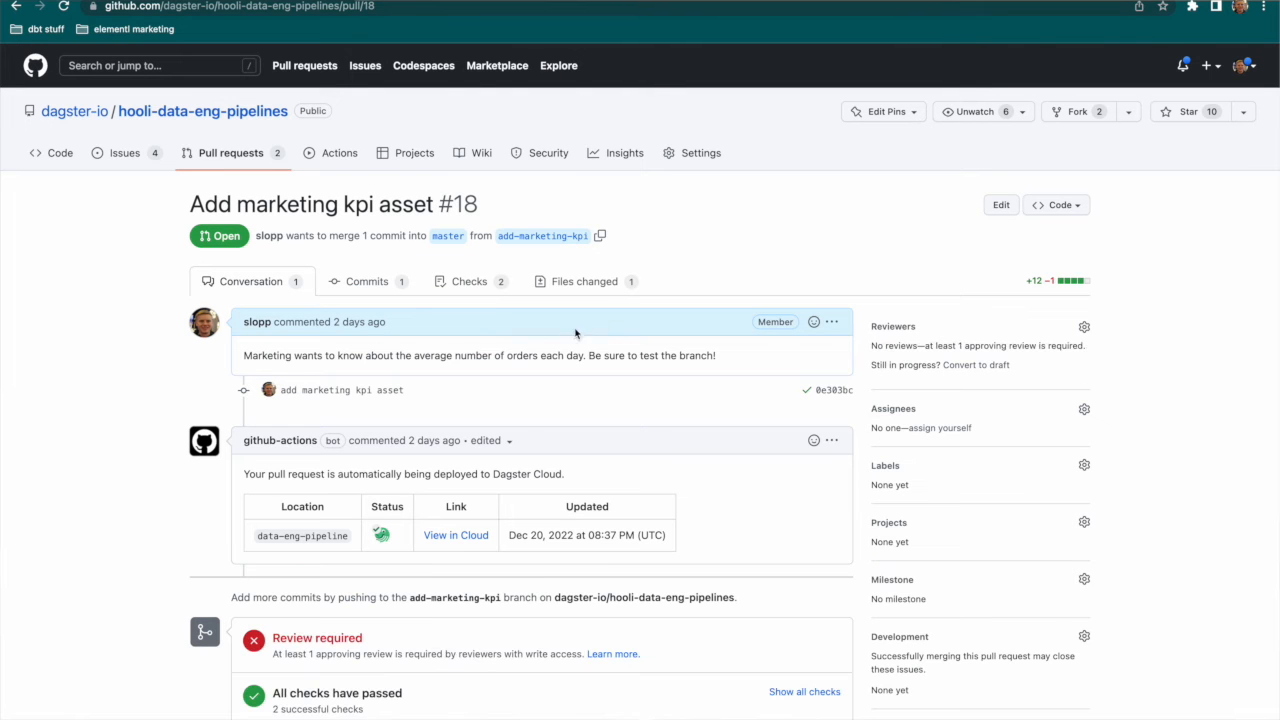
{"action": "left_click", "coordinate": [584, 280]}
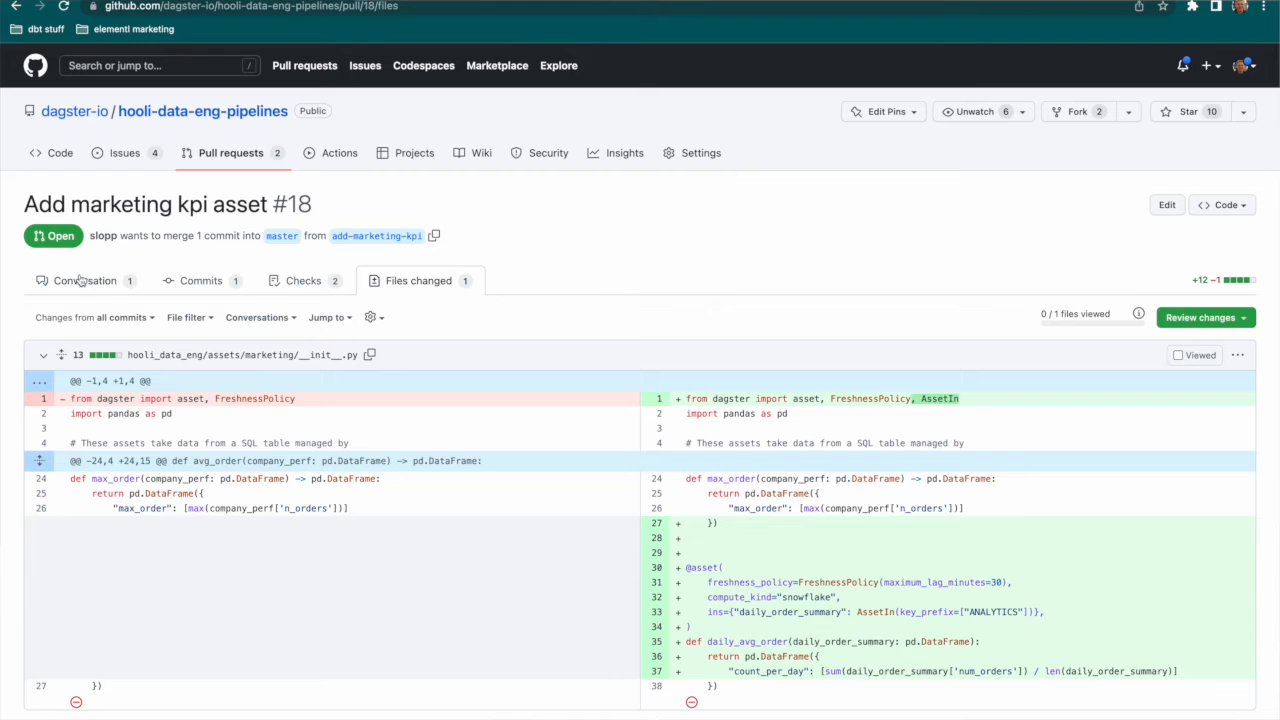
{"action": "left_click", "coordinate": [84, 280]}
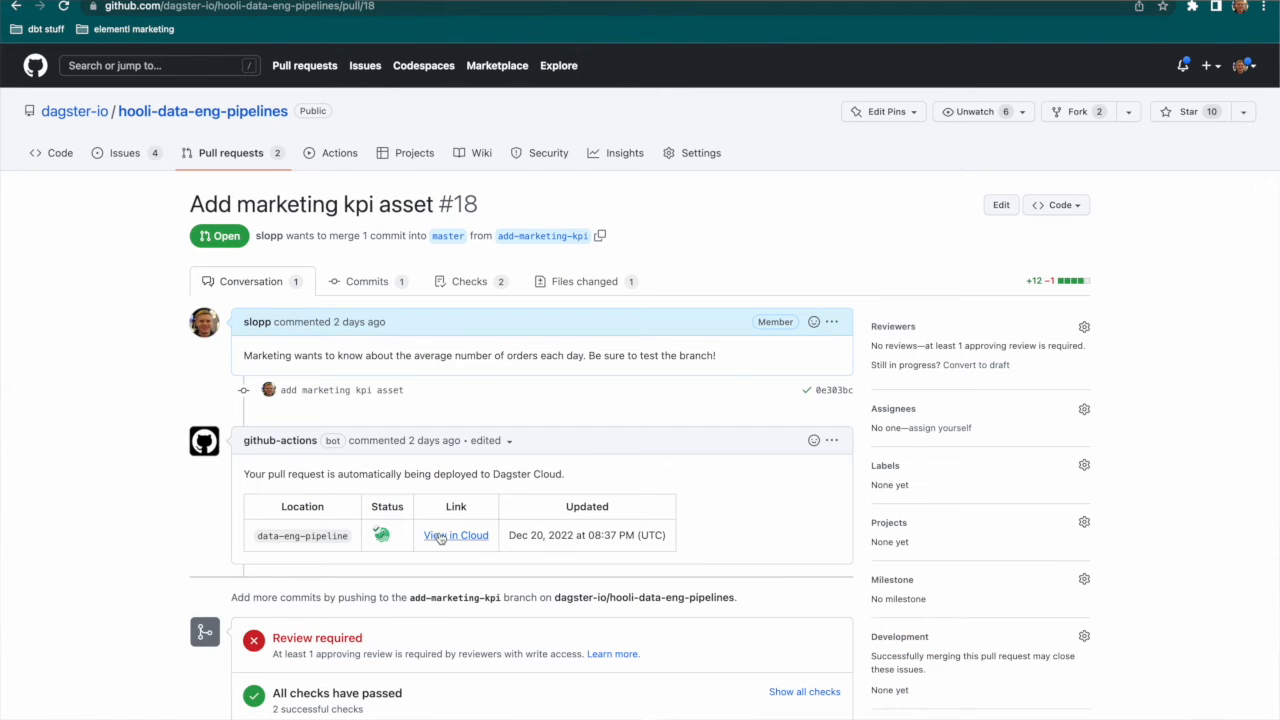
{"action": "left_click", "coordinate": [456, 536]}
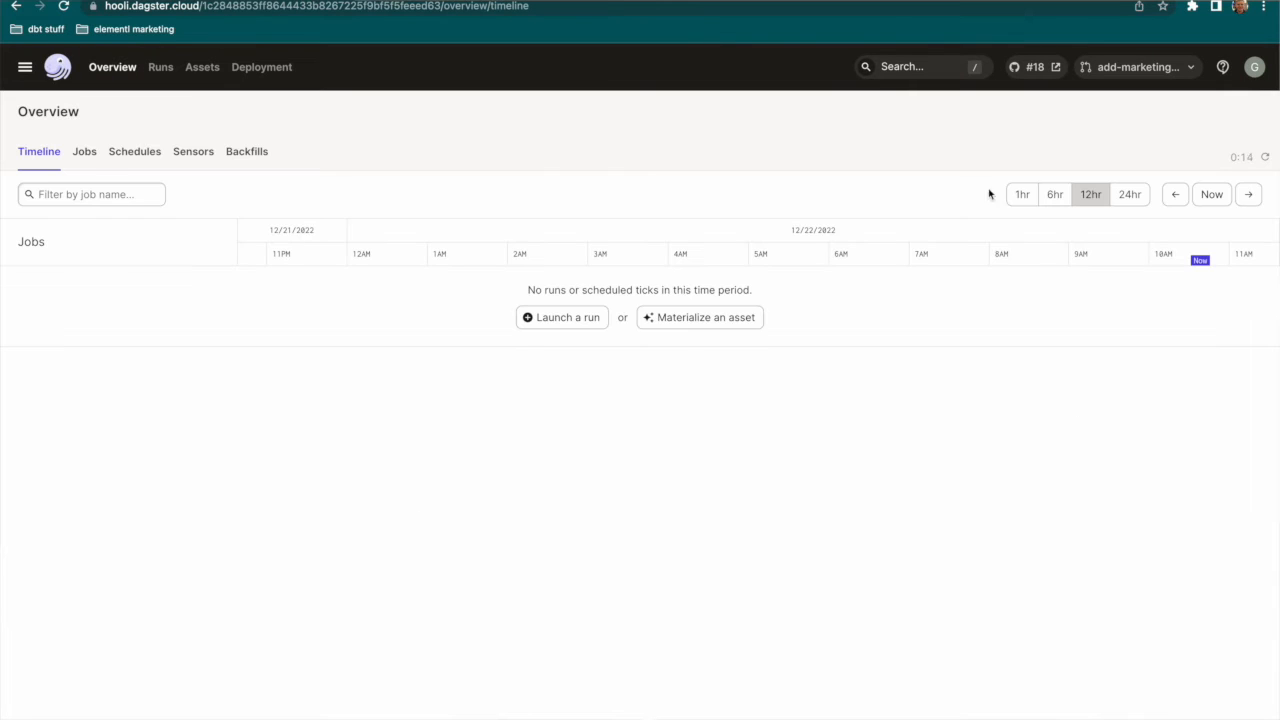
Check the deployment switcher, then go to the add-marketing-kpi branch's asset catalog.
{"action": "left_click", "coordinate": [1136, 68]}
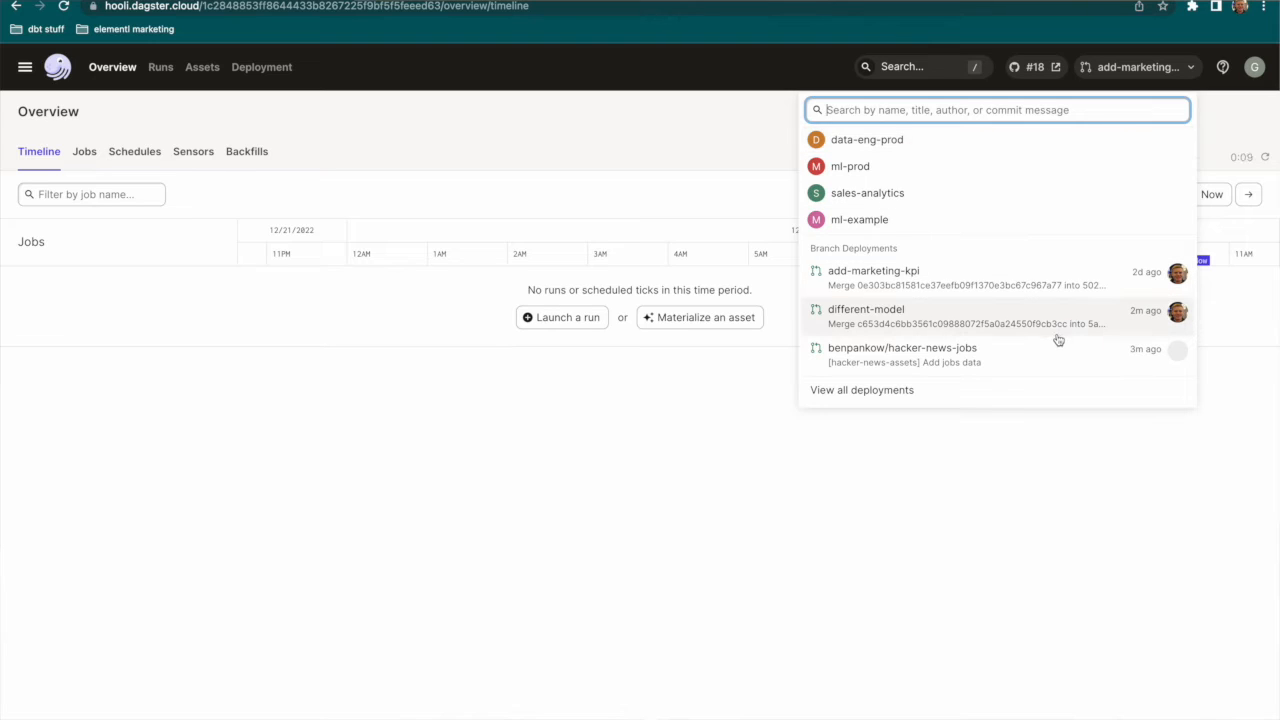
{"action": "mouse_move", "coordinate": [1104, 284]}
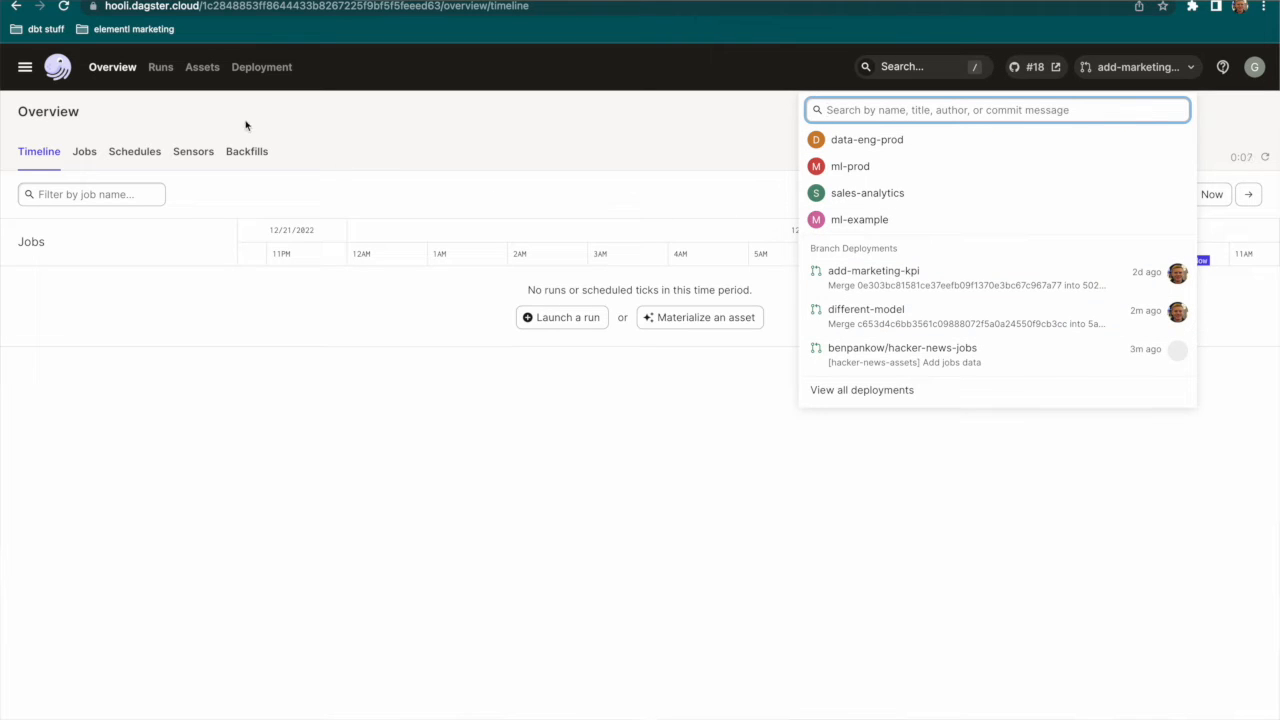
{"action": "left_click", "coordinate": [202, 68]}
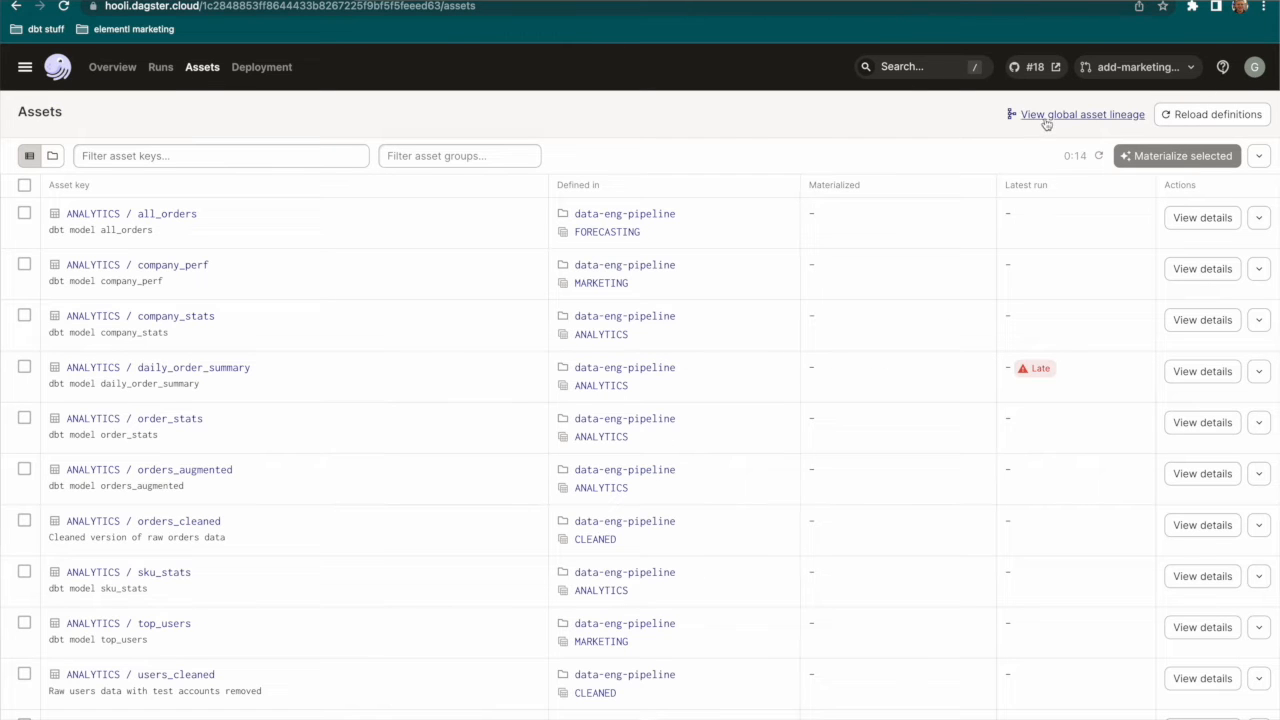
View the global asset lineage with daily_avg_order in the MARKETING group.
{"action": "left_click", "coordinate": [1082, 114]}
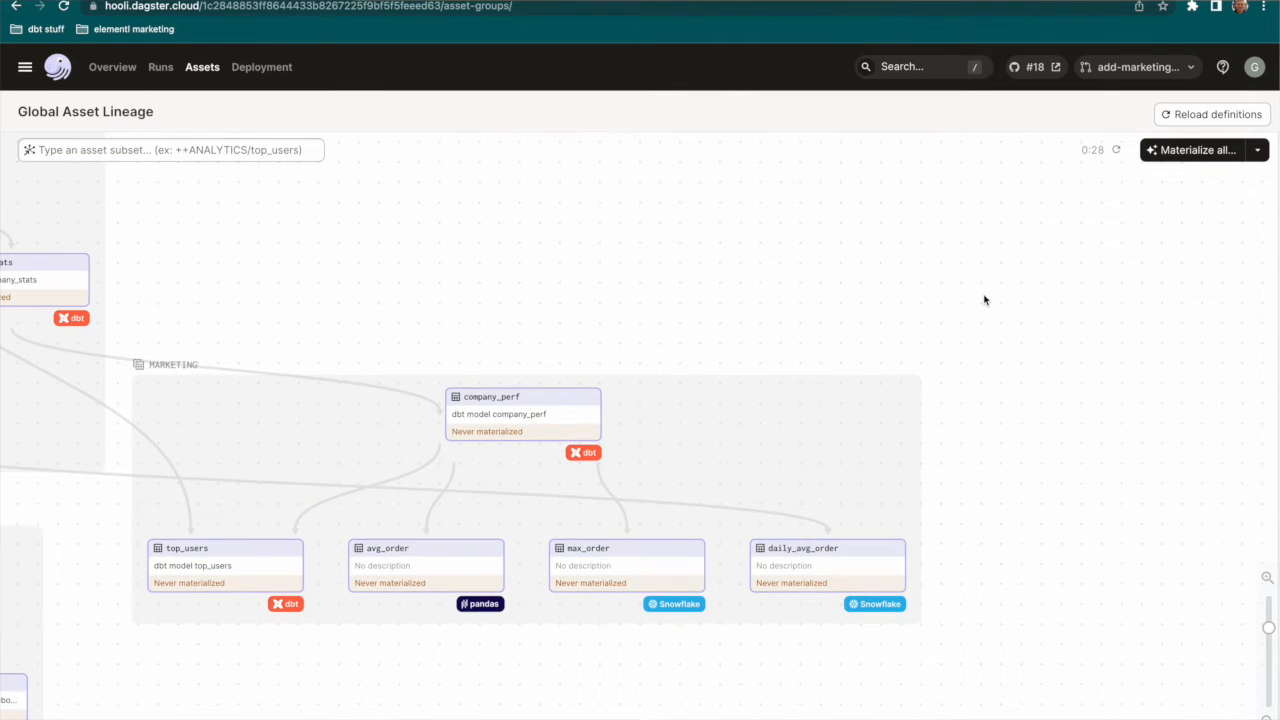
{"action": "mouse_move", "coordinate": [976, 328]}
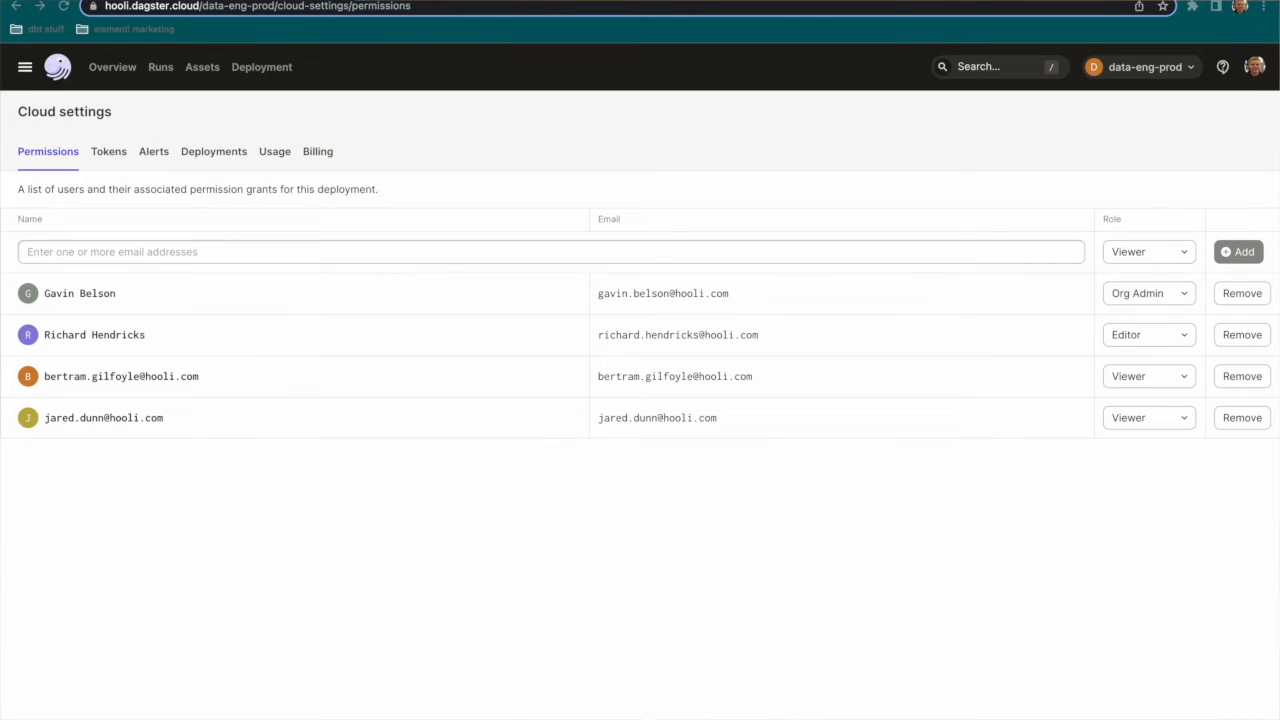
{"action": "mouse_move", "coordinate": [1176, 116]}
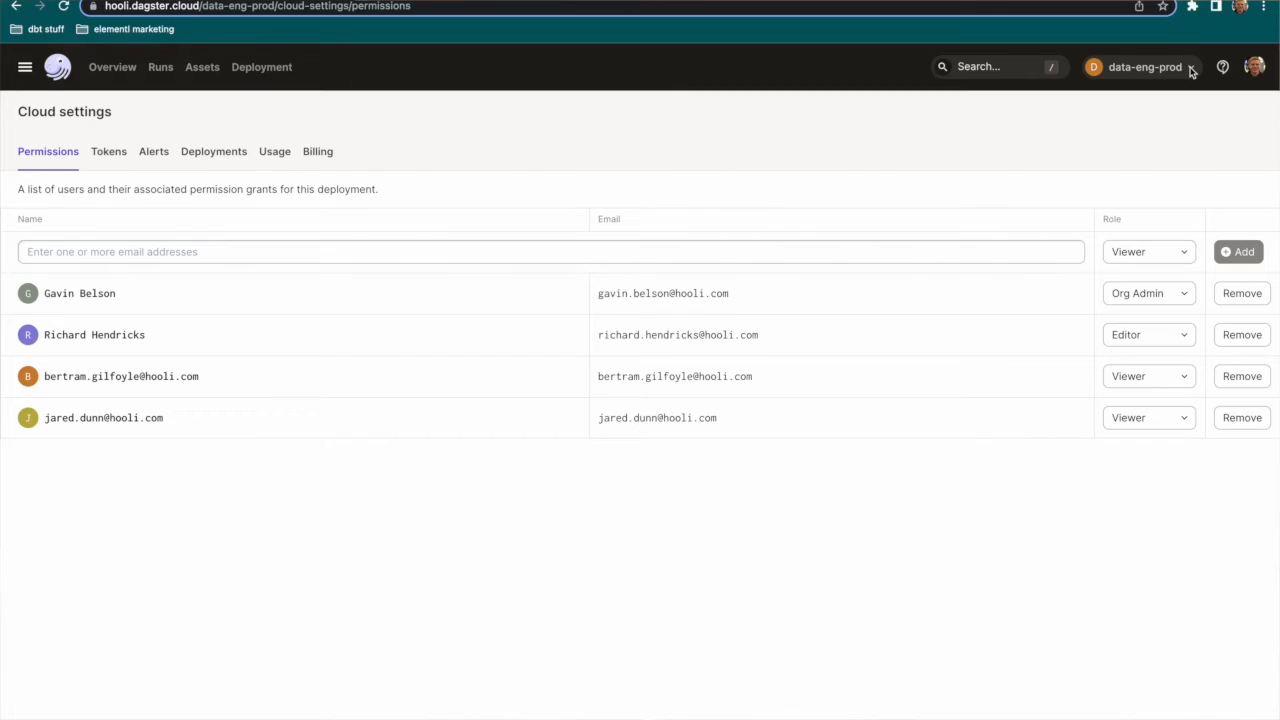
Show the data-eng-prod alert policies, including Slack and email job alerts.
{"action": "left_click", "coordinate": [1144, 68]}
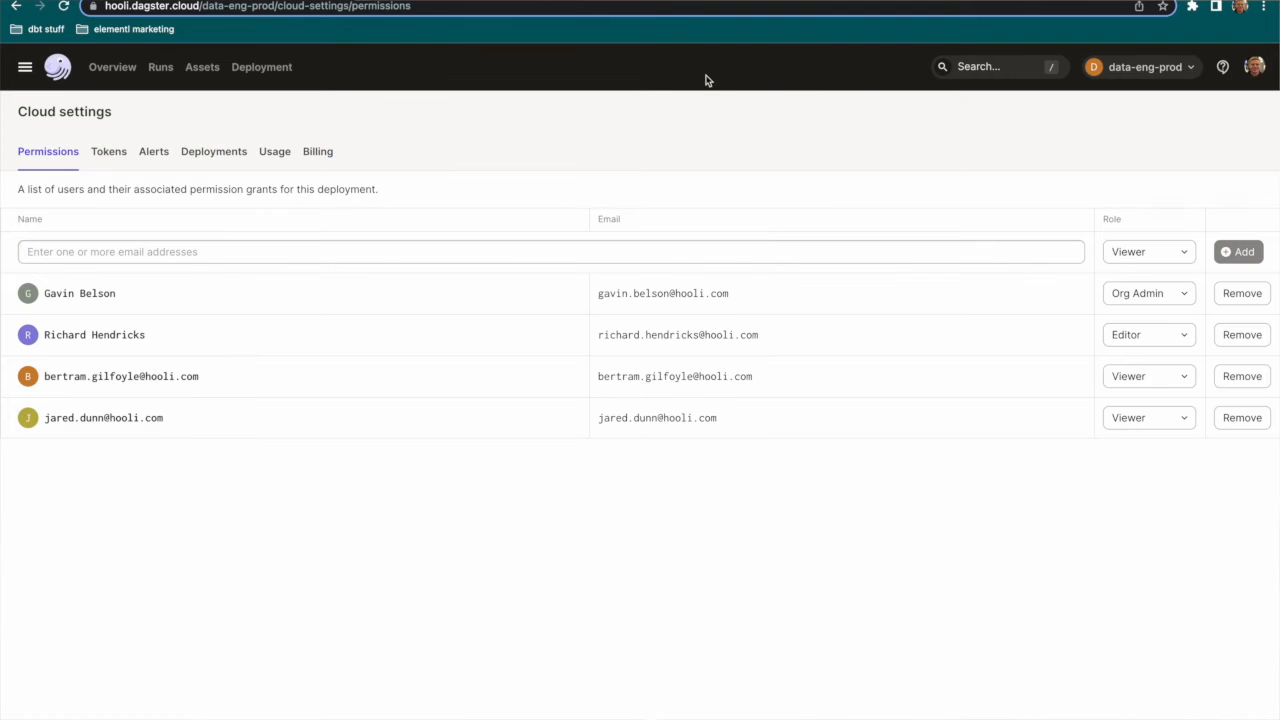
{"action": "left_click", "coordinate": [152, 152]}
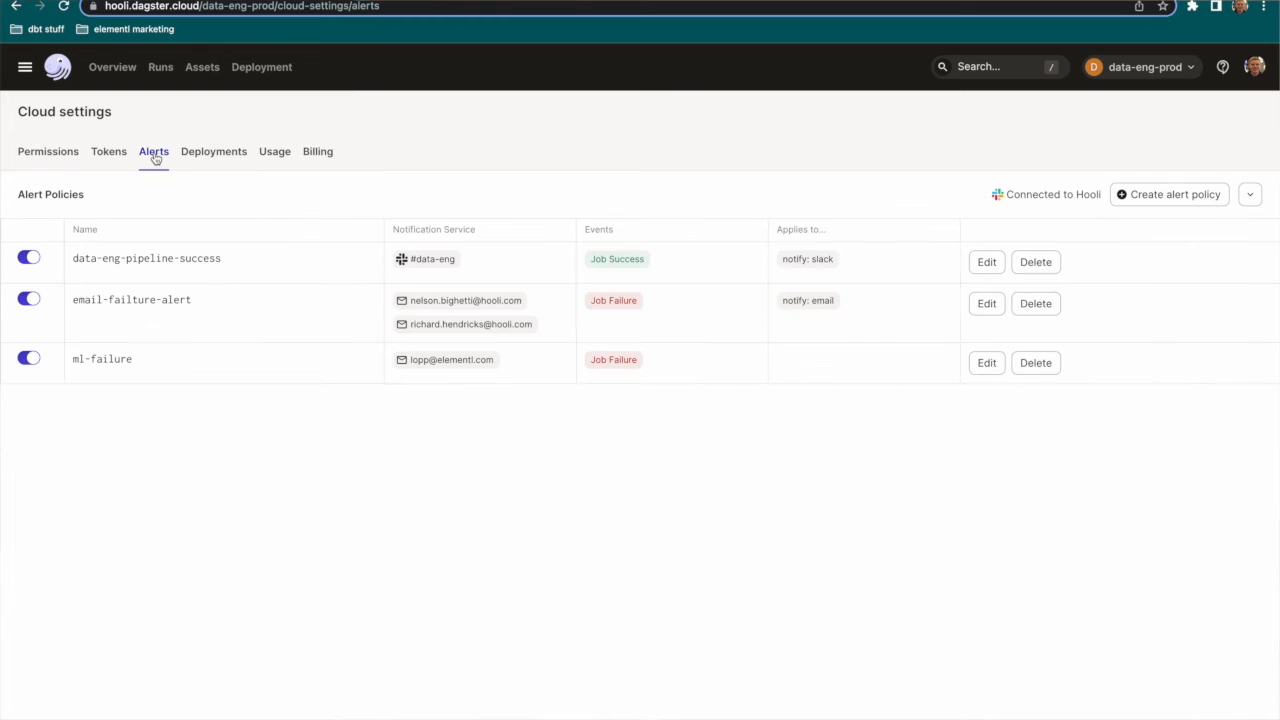